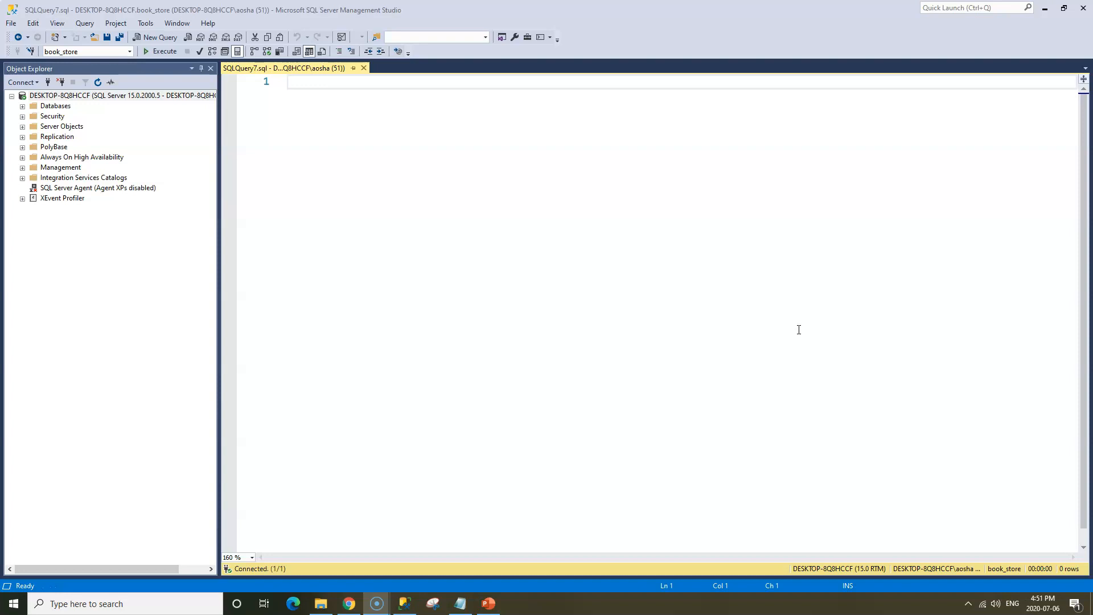
Type a '--TOP Clause' comment and the statement SELECT * FROM books;.
type("--")
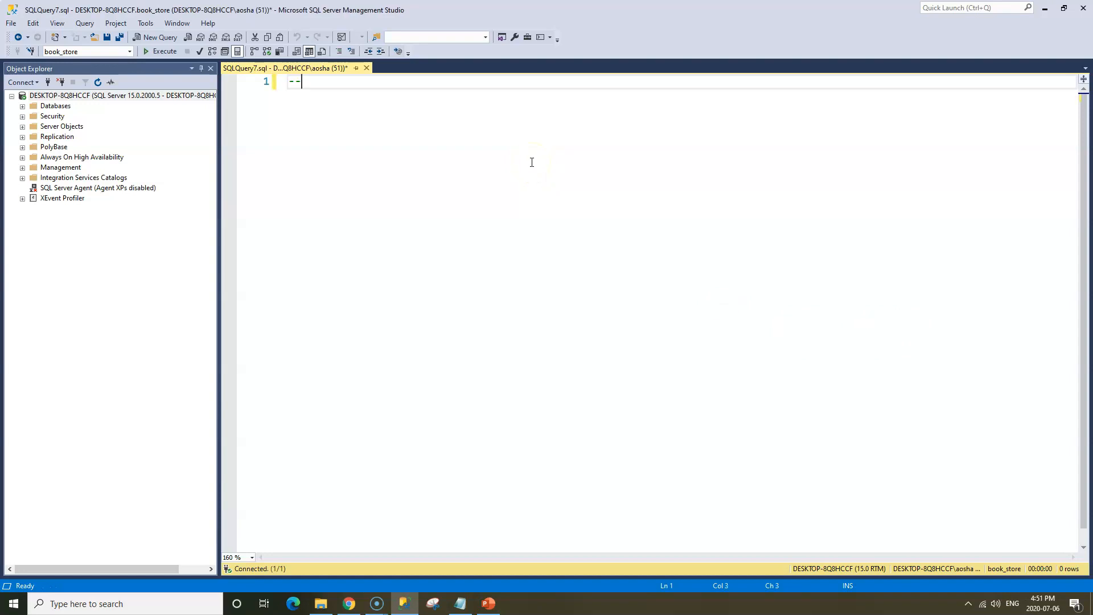
type("T")
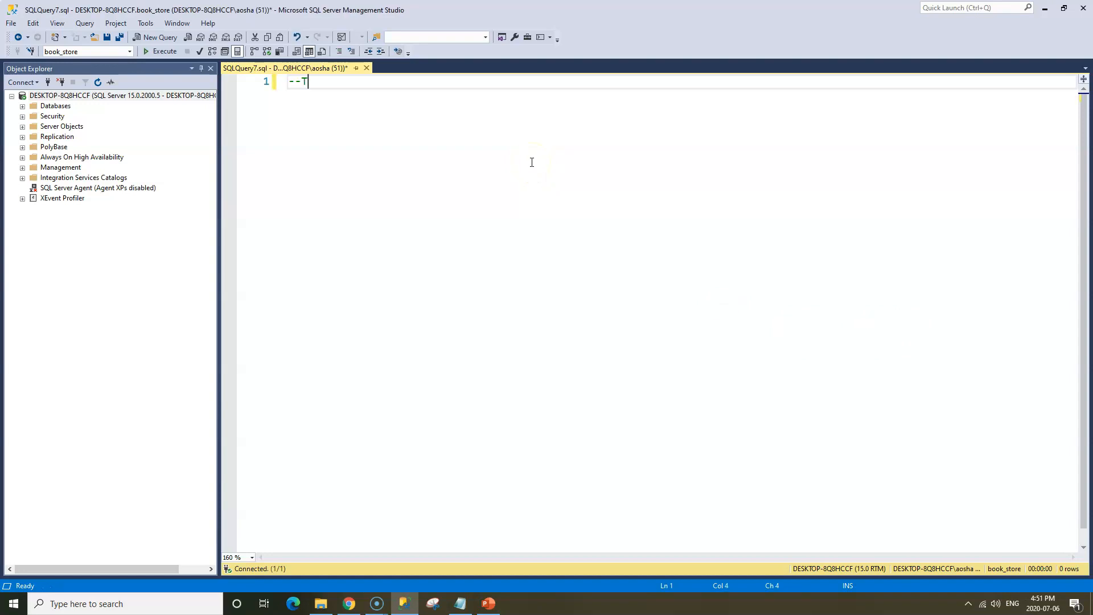
type("OP Cla")
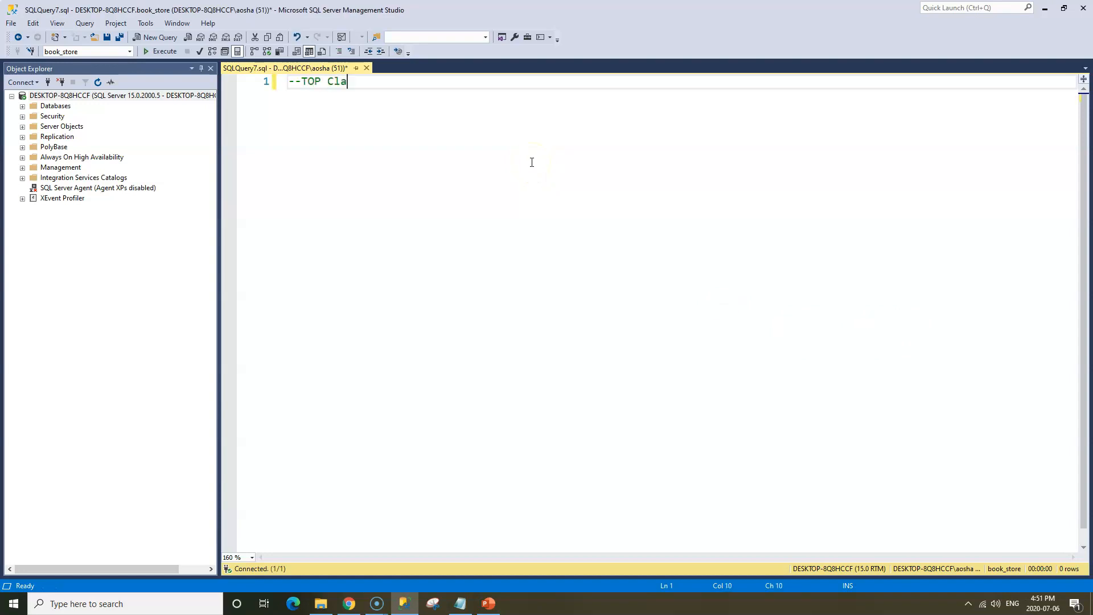
type("use")
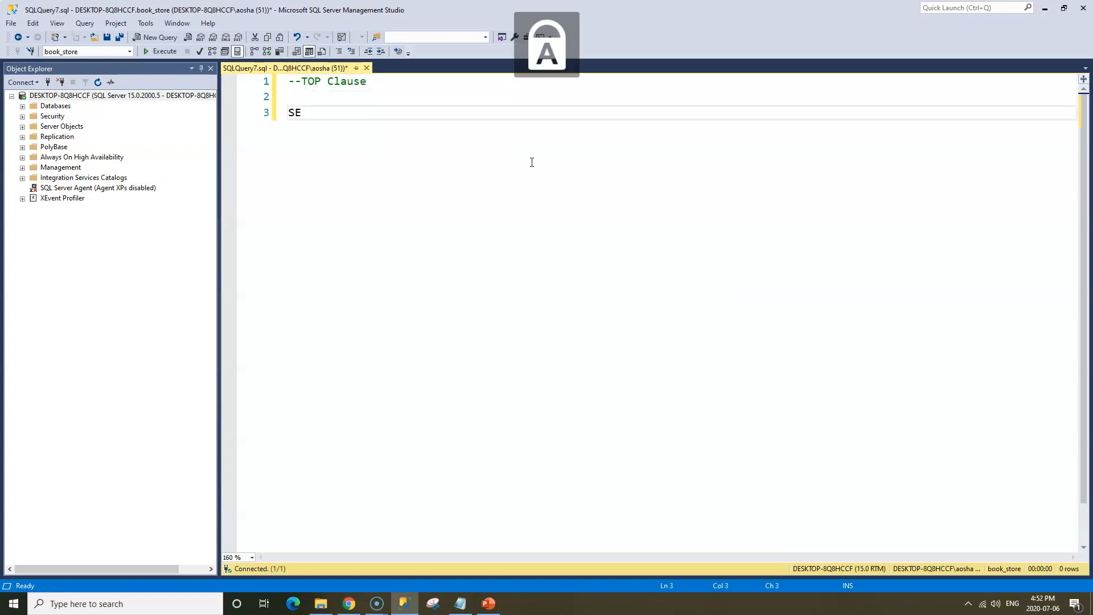
type("LECT *")
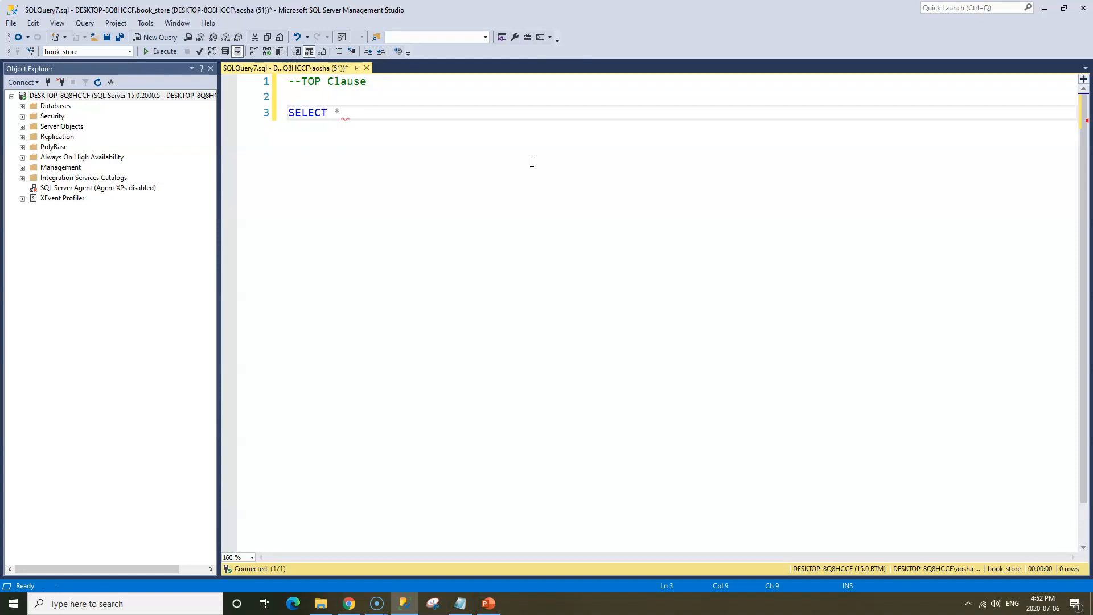
type("FROM books;")
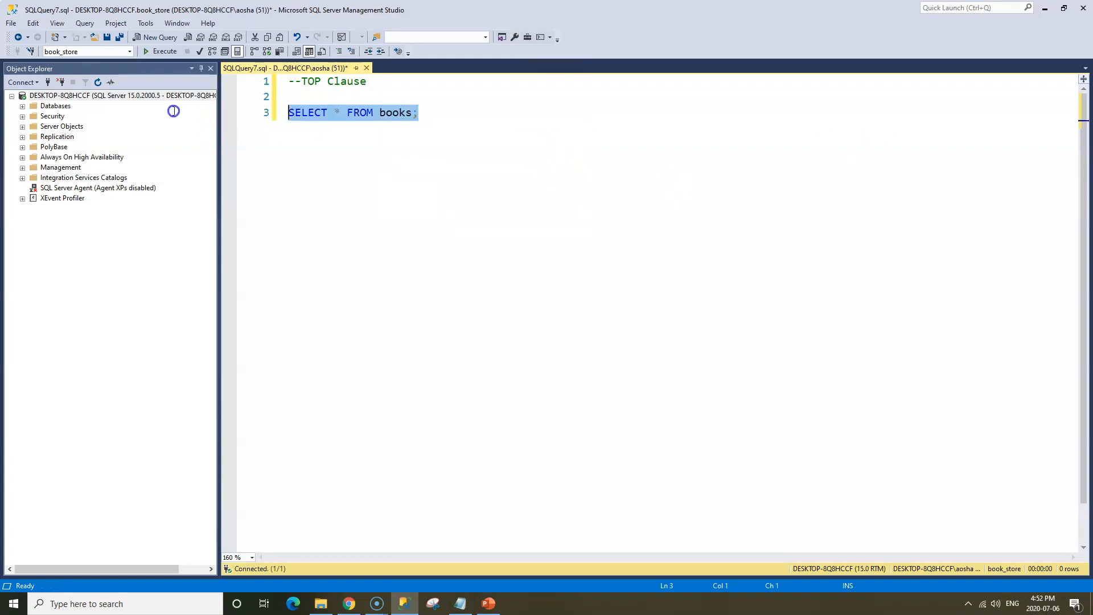
Execute SELECT * FROM books to list all 21 book rows.
left_click(161, 52)
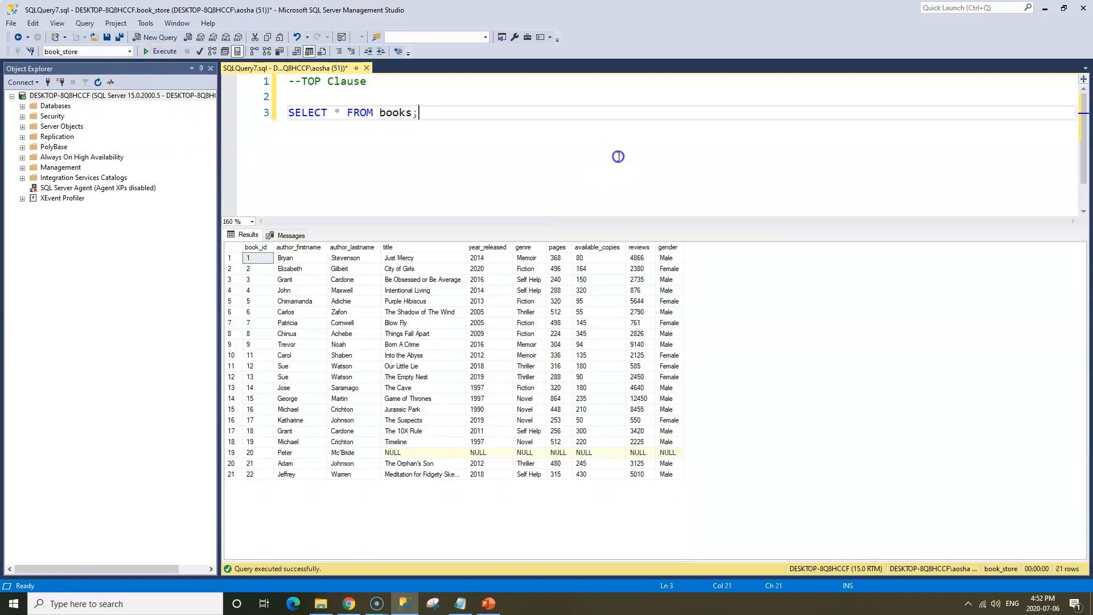
mouse_move(296, 434)
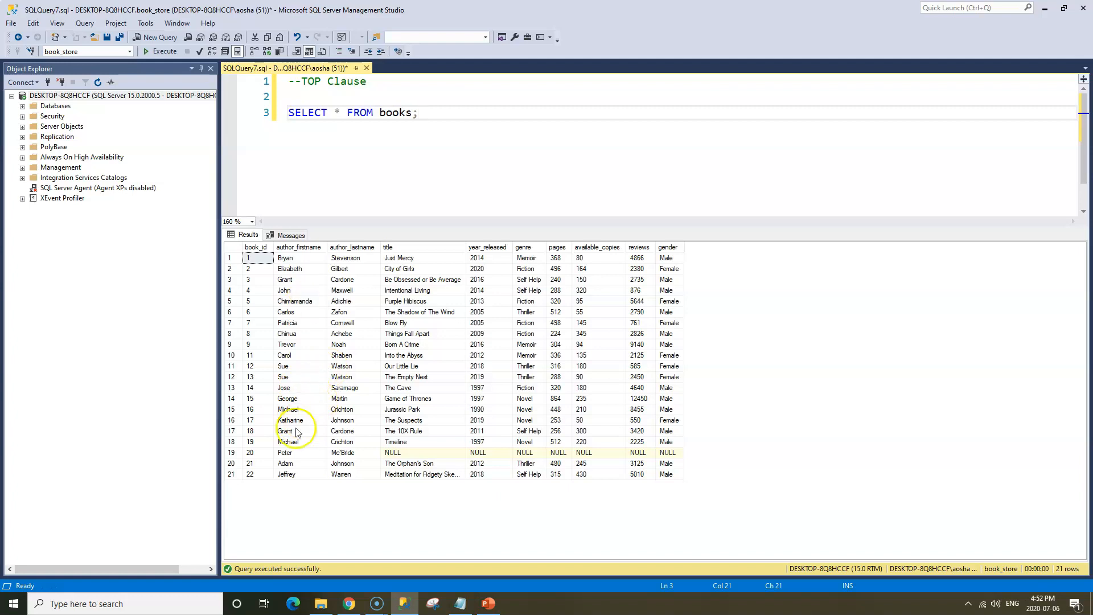
mouse_move(394, 544)
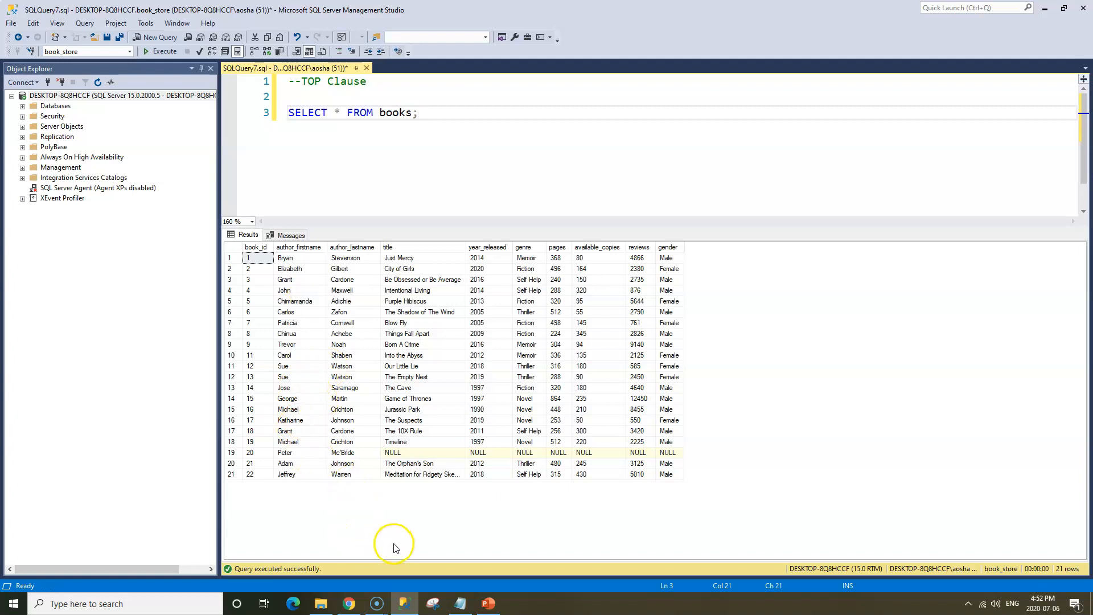
mouse_move(638, 420)
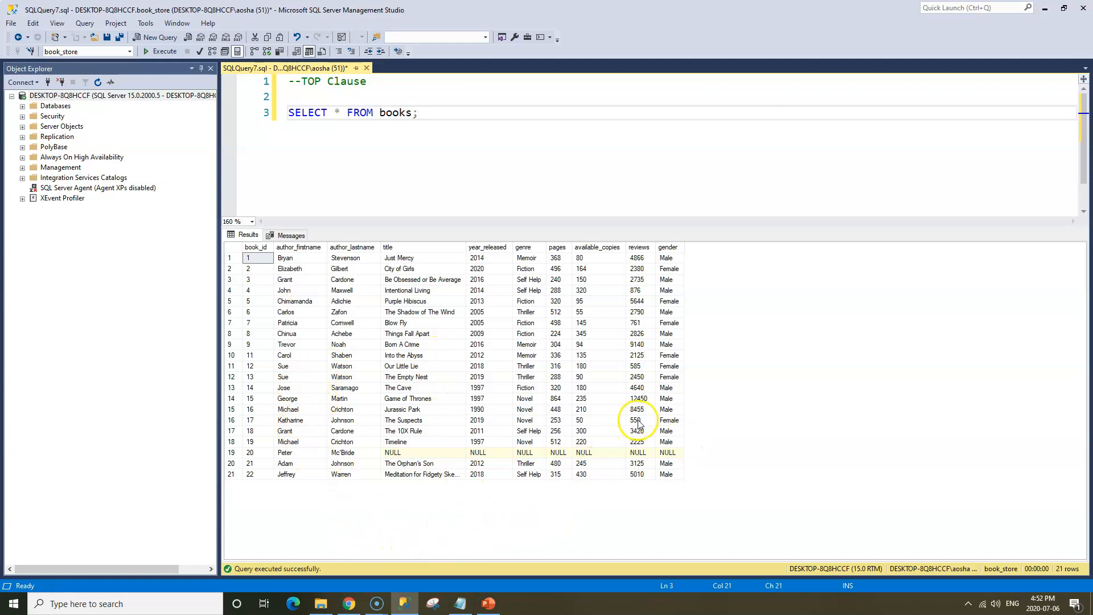
mouse_move(799, 351)
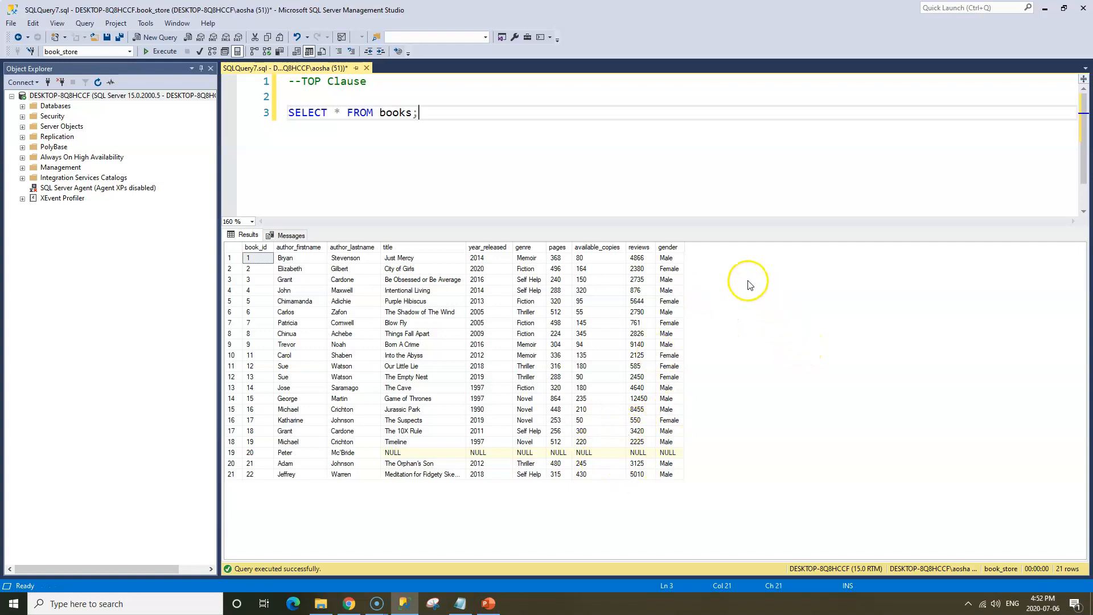
mouse_move(724, 274)
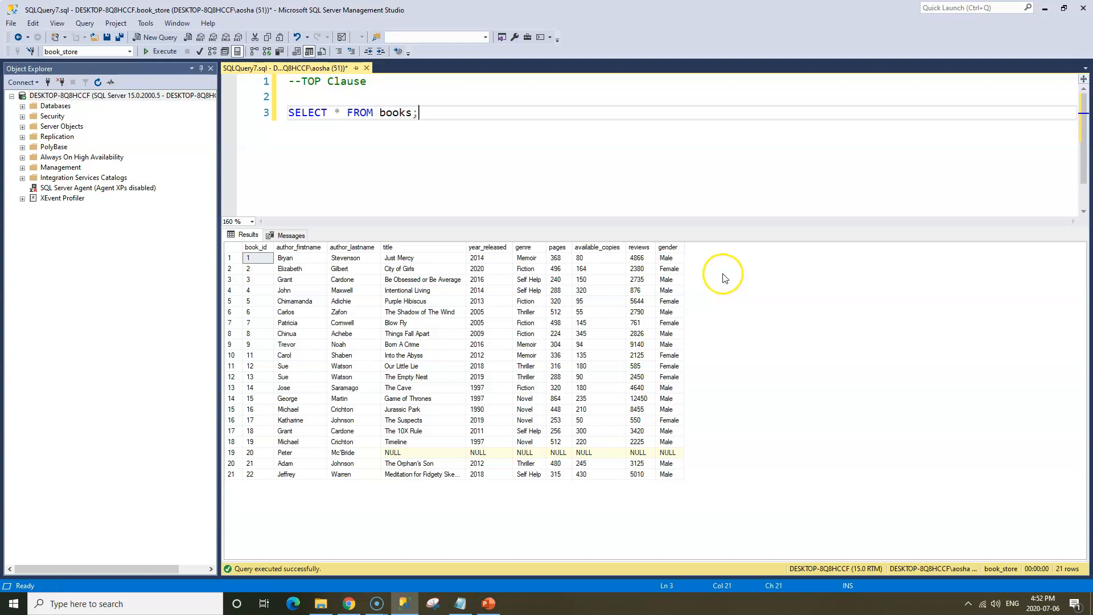
mouse_move(705, 276)
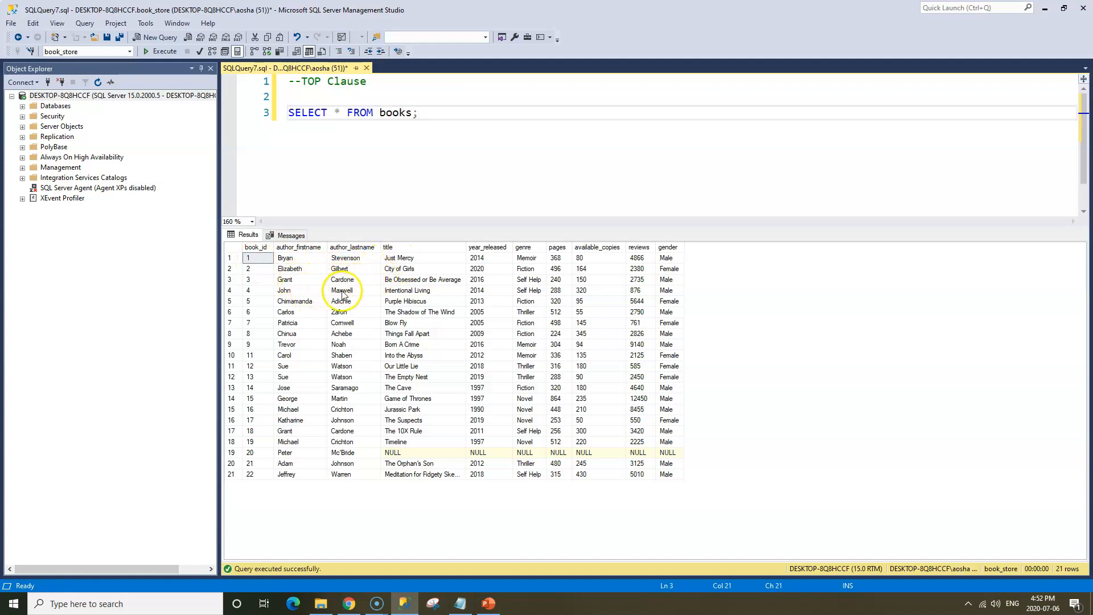
mouse_move(381, 284)
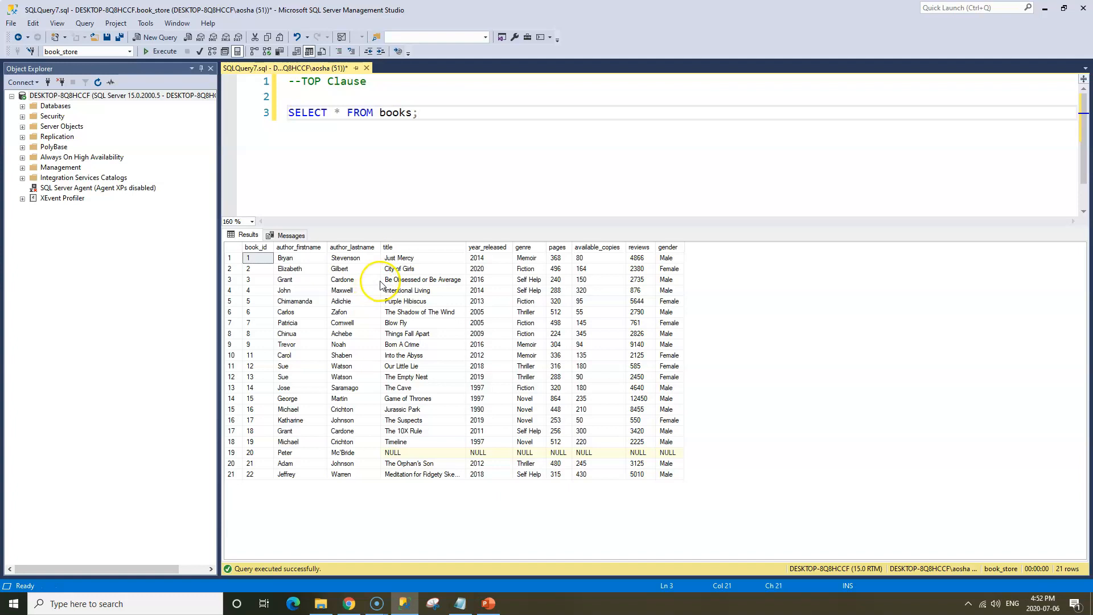
mouse_move(420, 217)
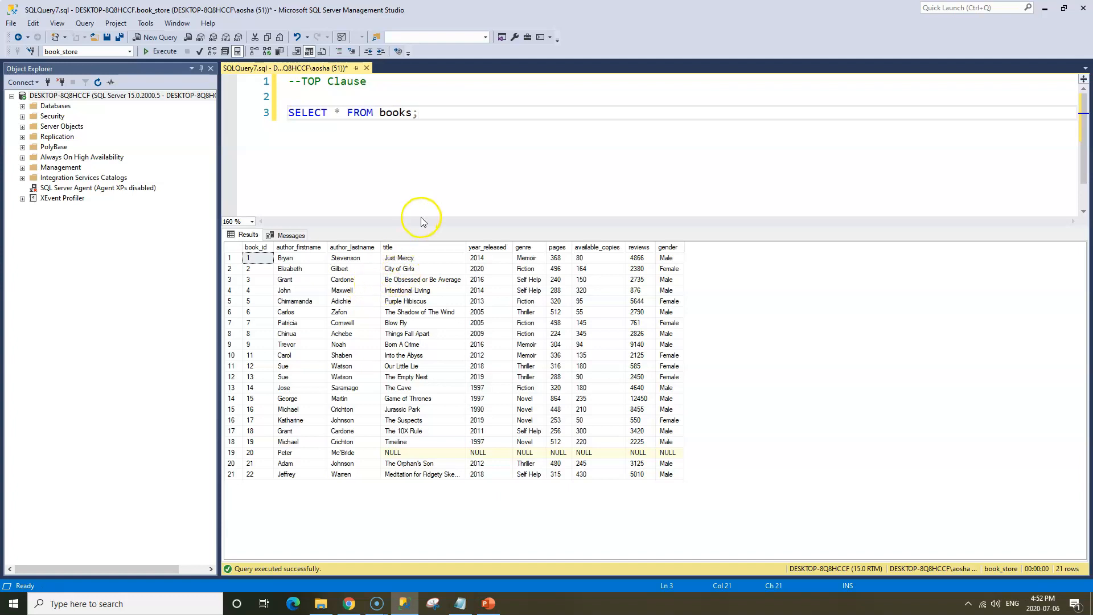
mouse_move(481, 185)
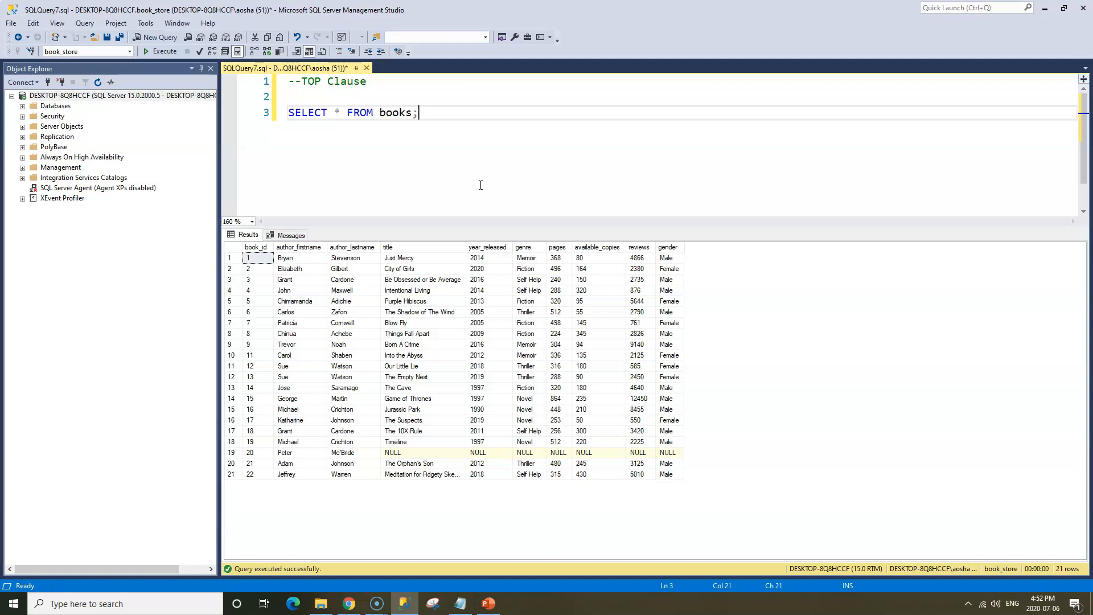
mouse_move(475, 135)
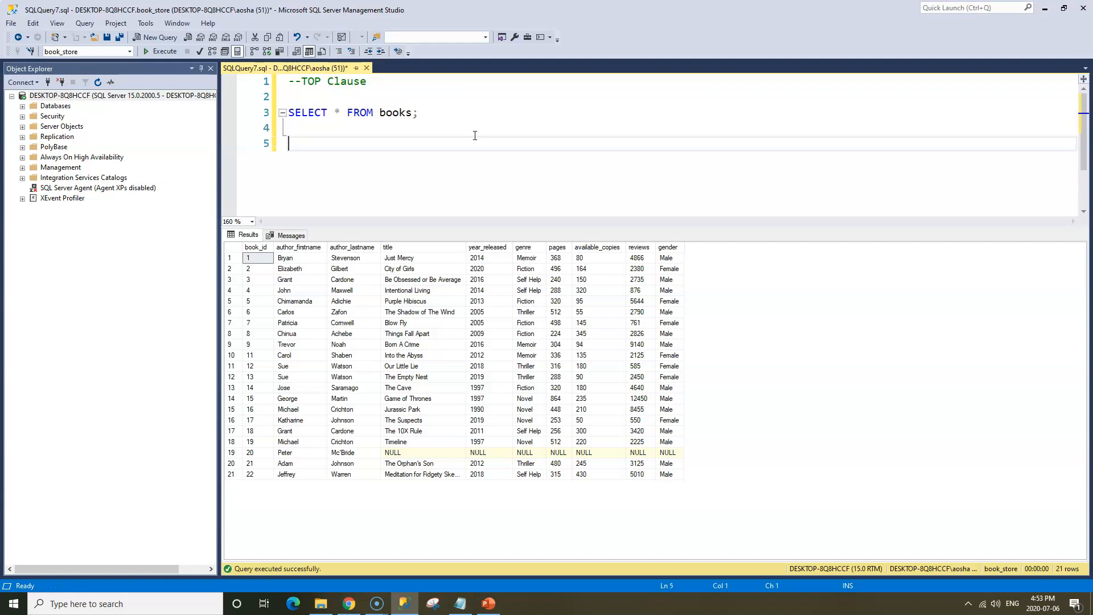
Type SELECT TOP 1 * FROM books; on a new line below the first query.
type("SELE")
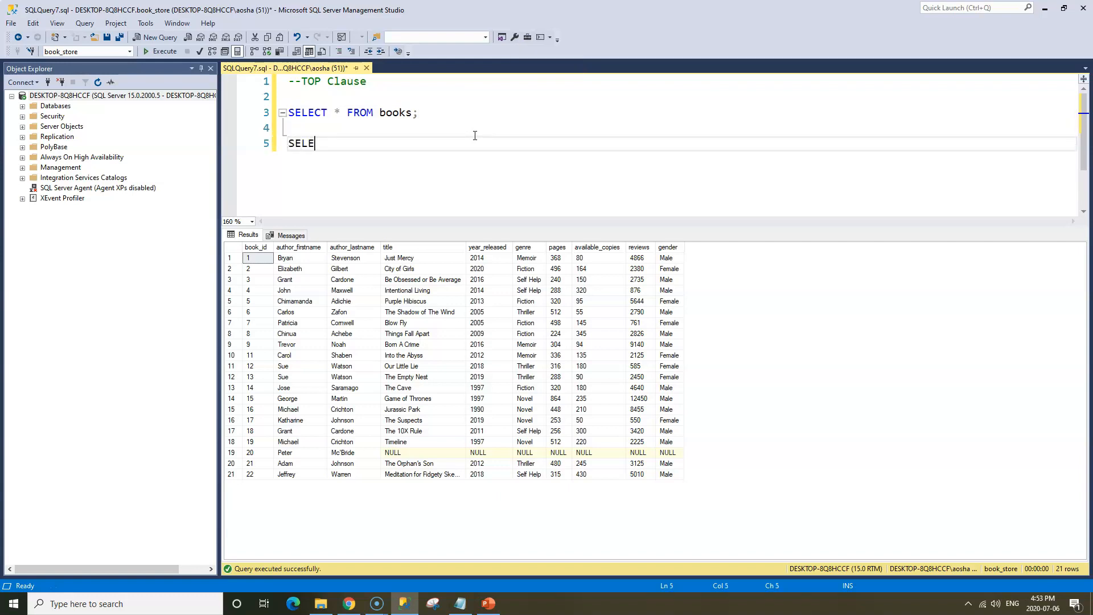
type("CT")
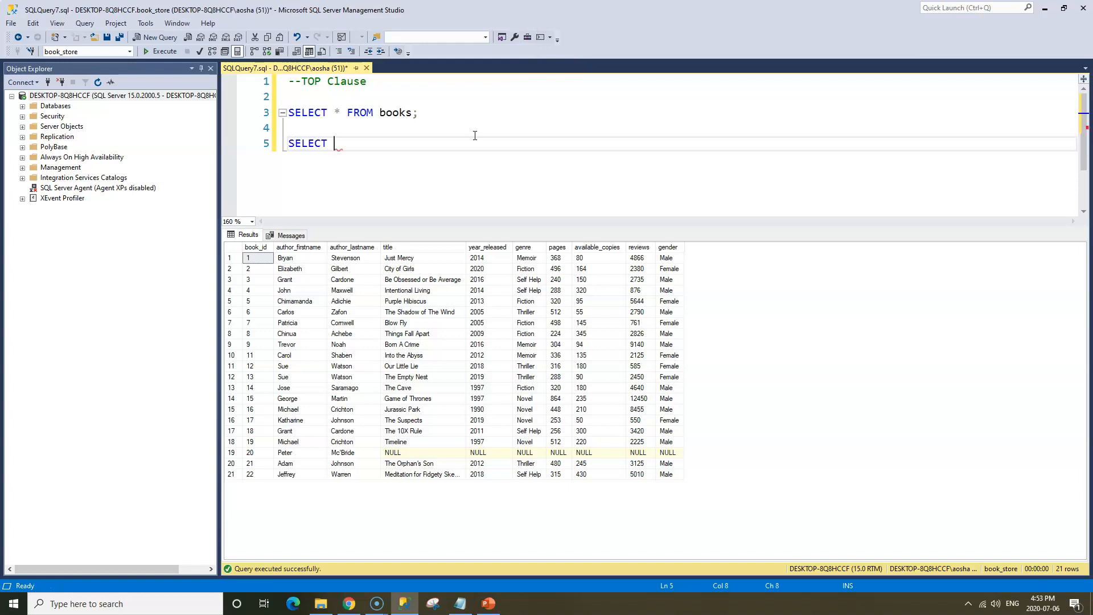
type("TO")
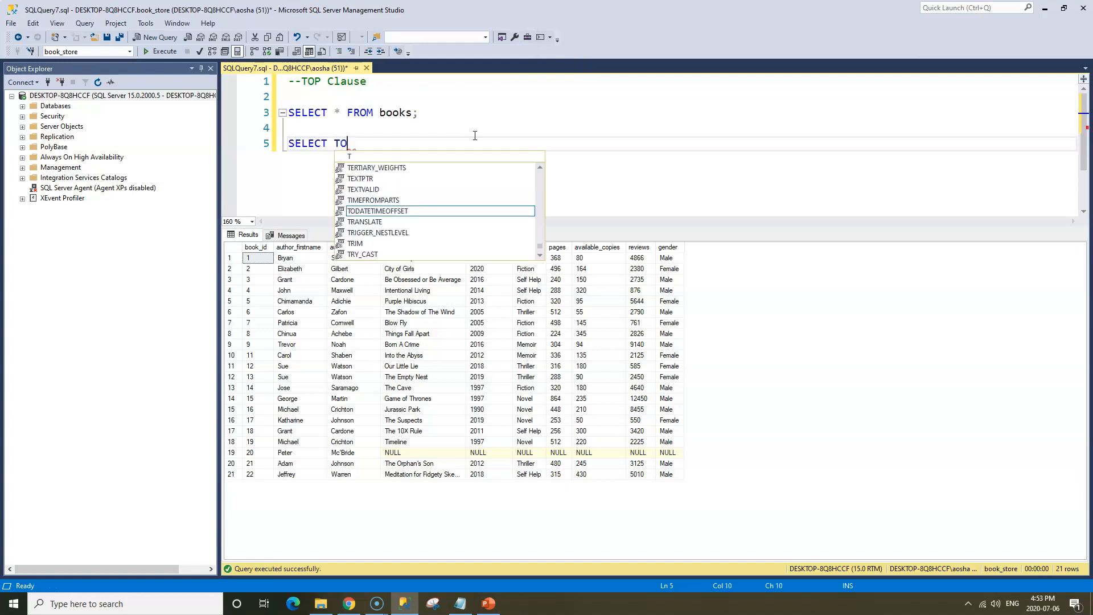
type("P")
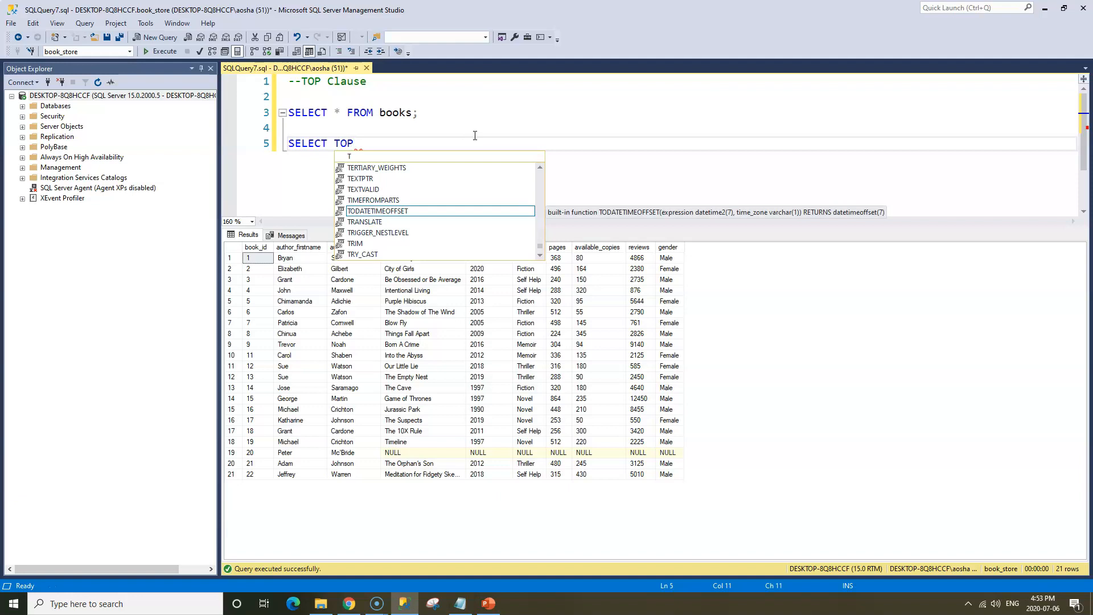
type("1")
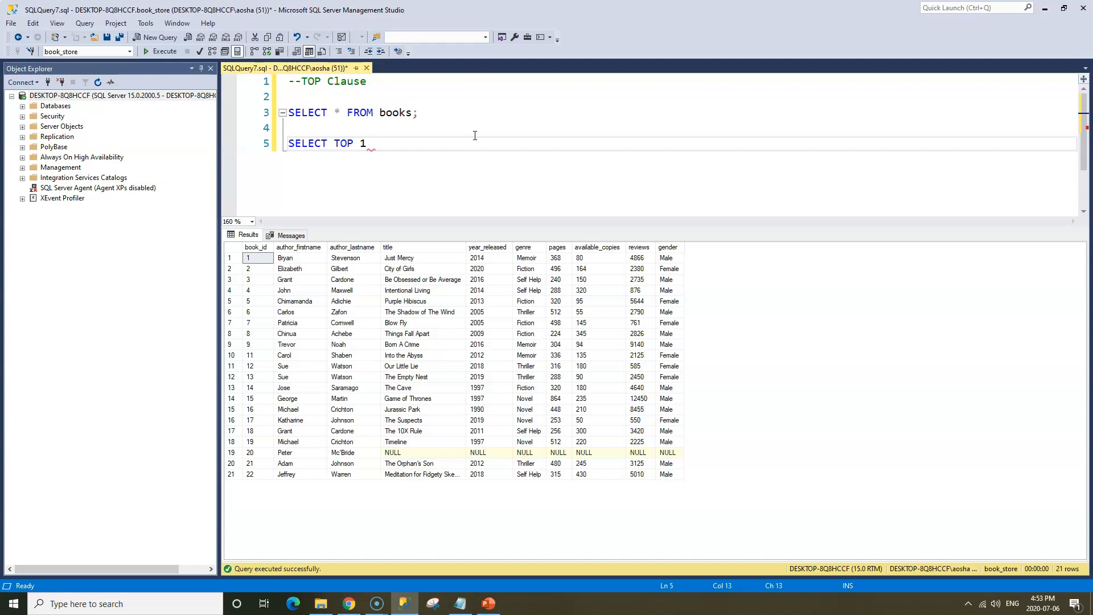
type("\" \"")
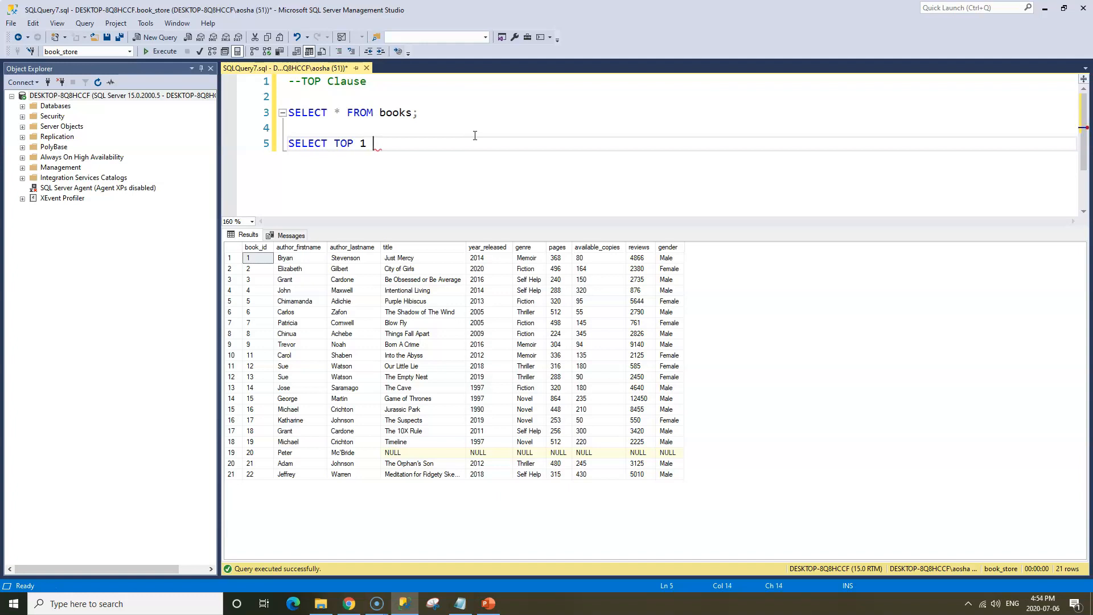
type("* fro")
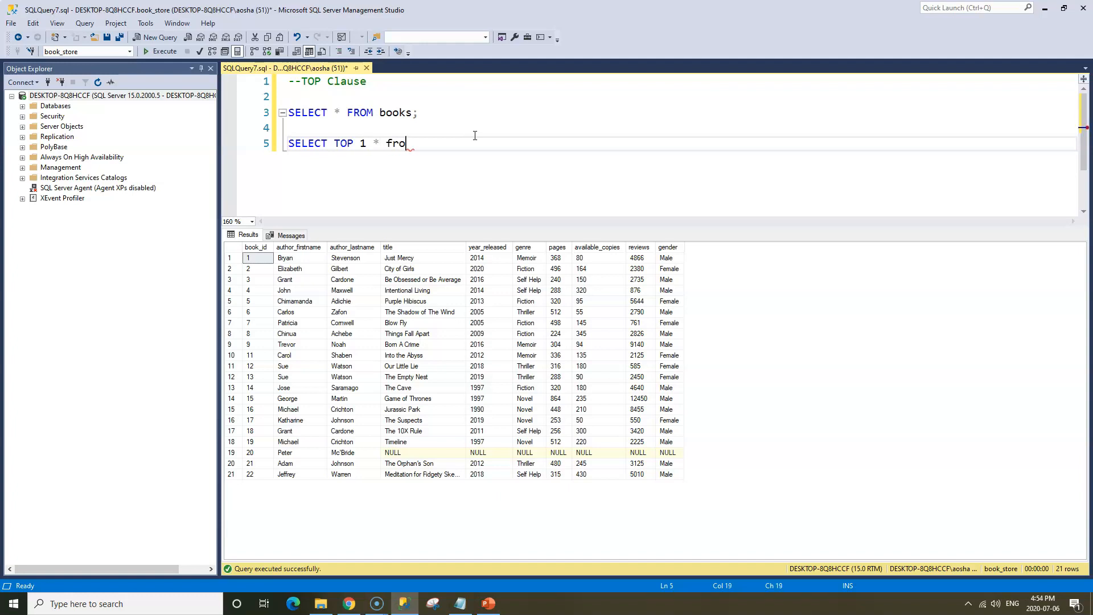
key("CapsLock")
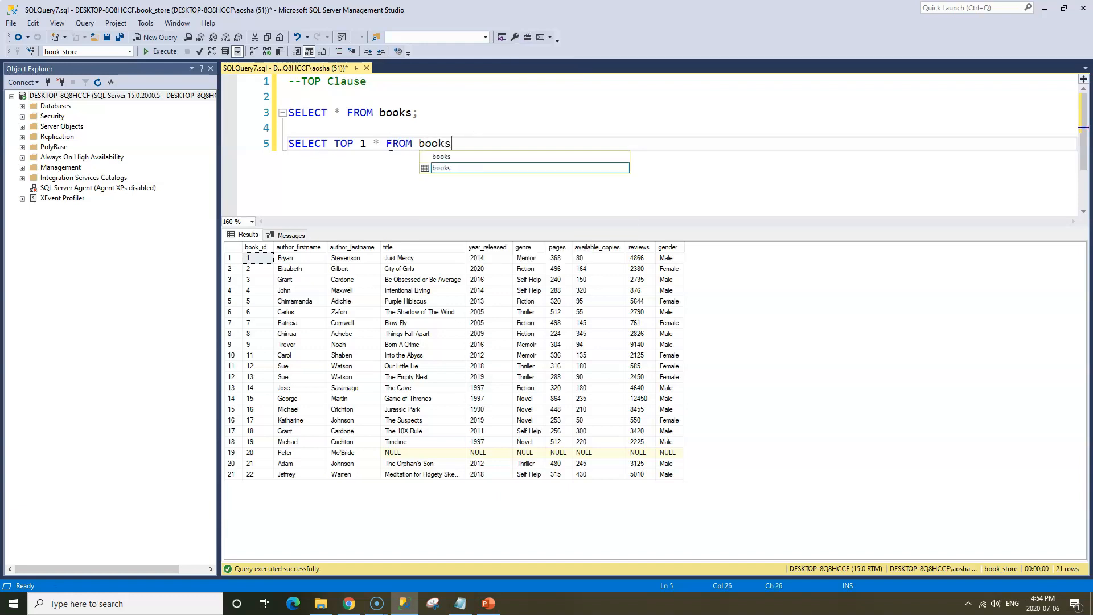
type(";")
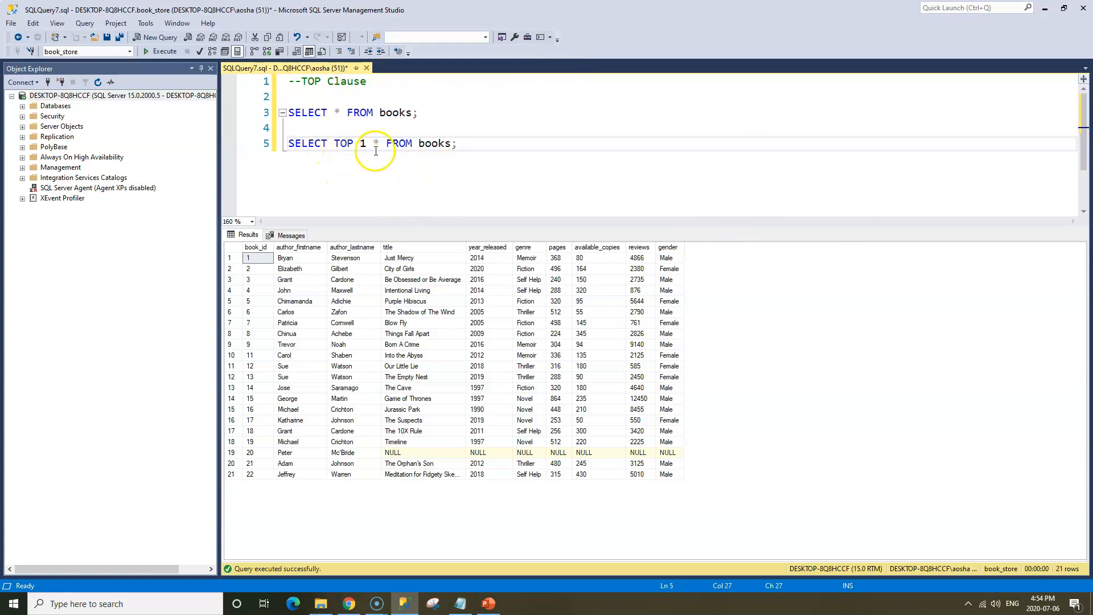
mouse_move(360, 174)
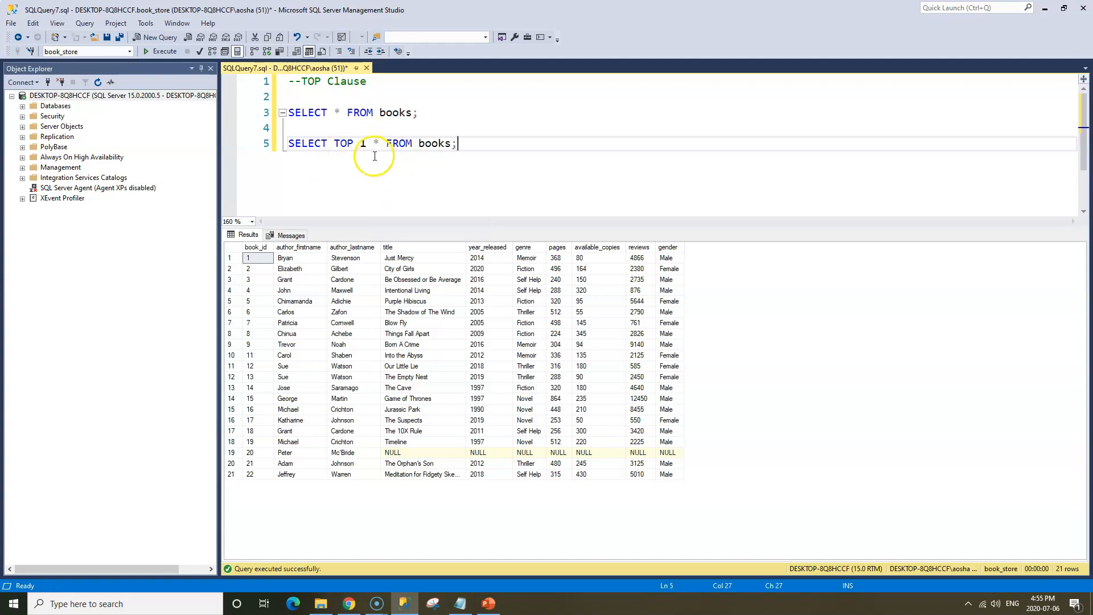
mouse_move(513, 257)
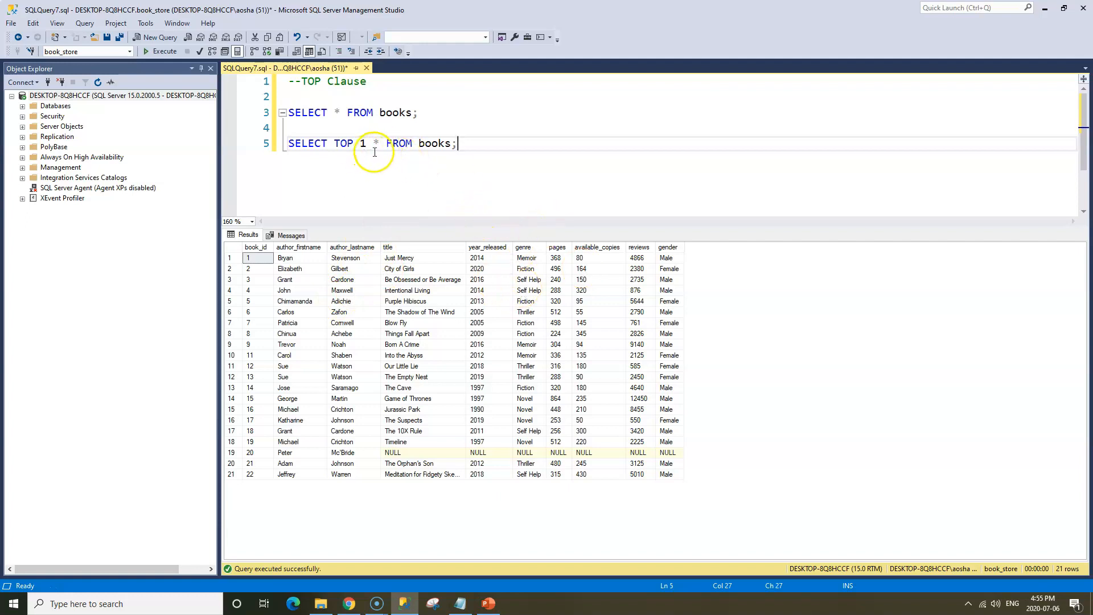
mouse_move(538, 205)
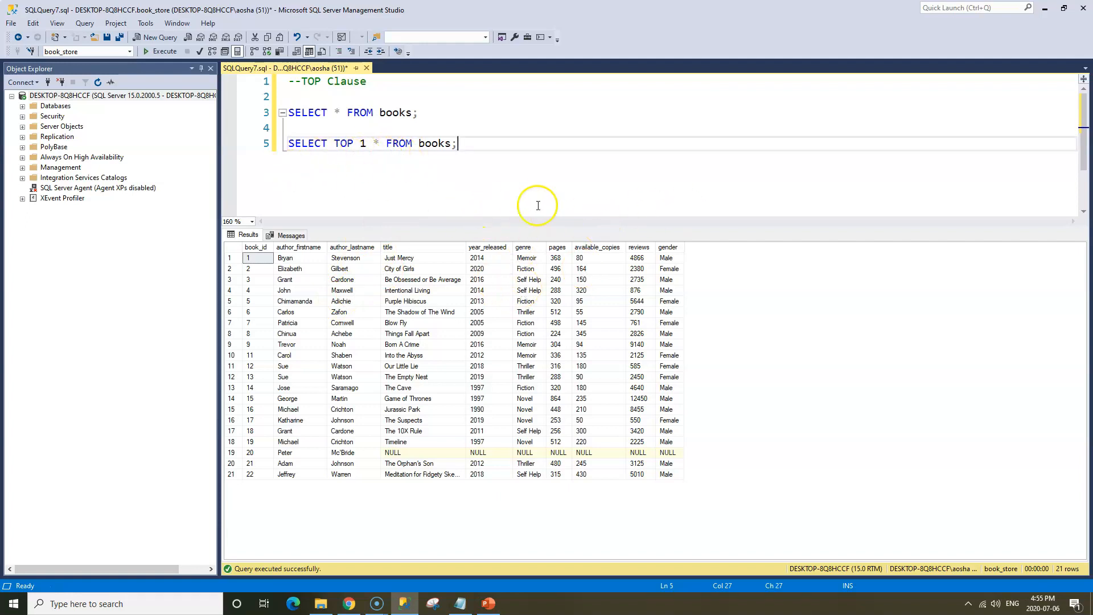
mouse_move(704, 268)
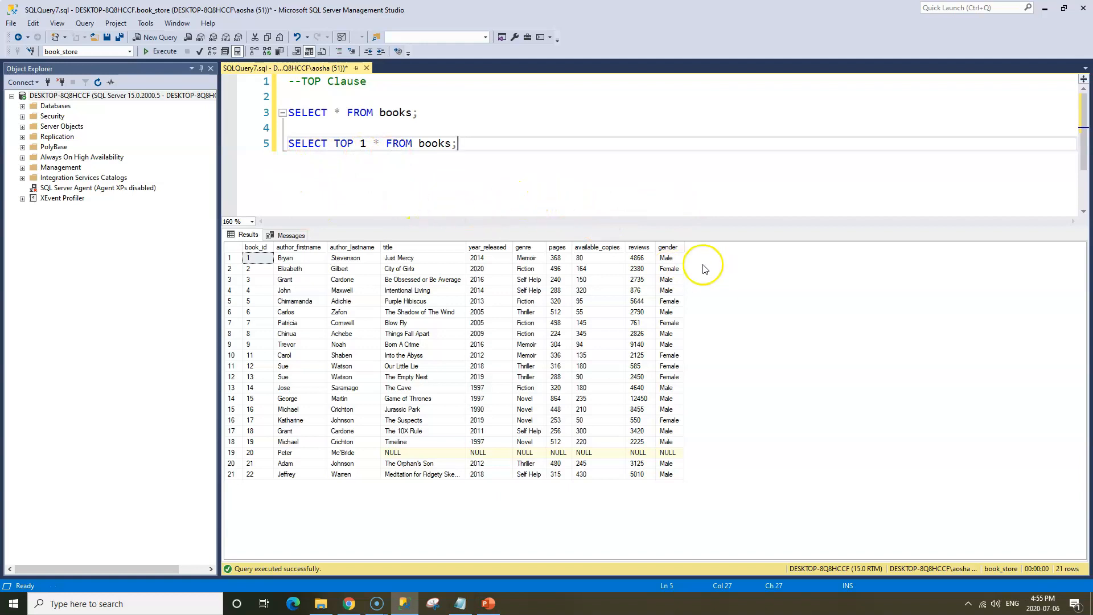
mouse_move(482, 189)
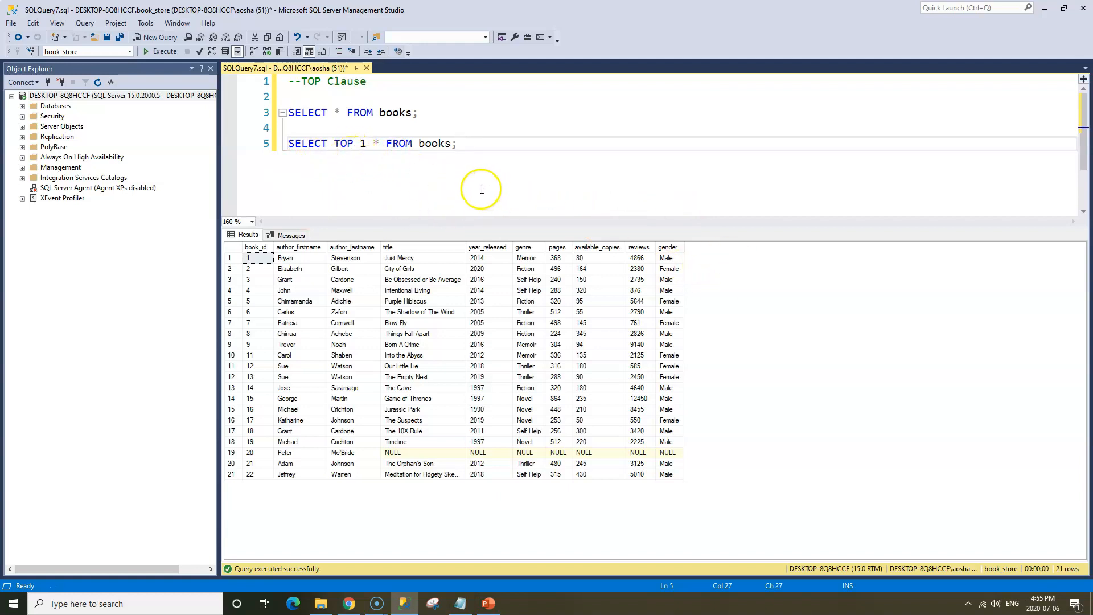
mouse_move(347, 166)
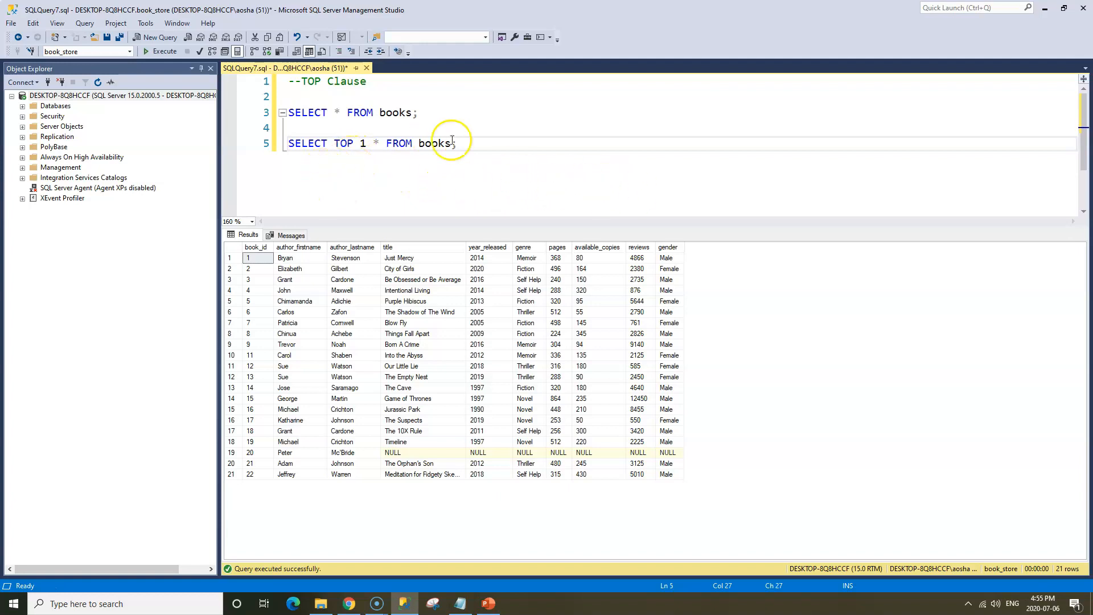
Execute the TOP 1 query, returning only the Just Mercy row.
left_click(165, 51)
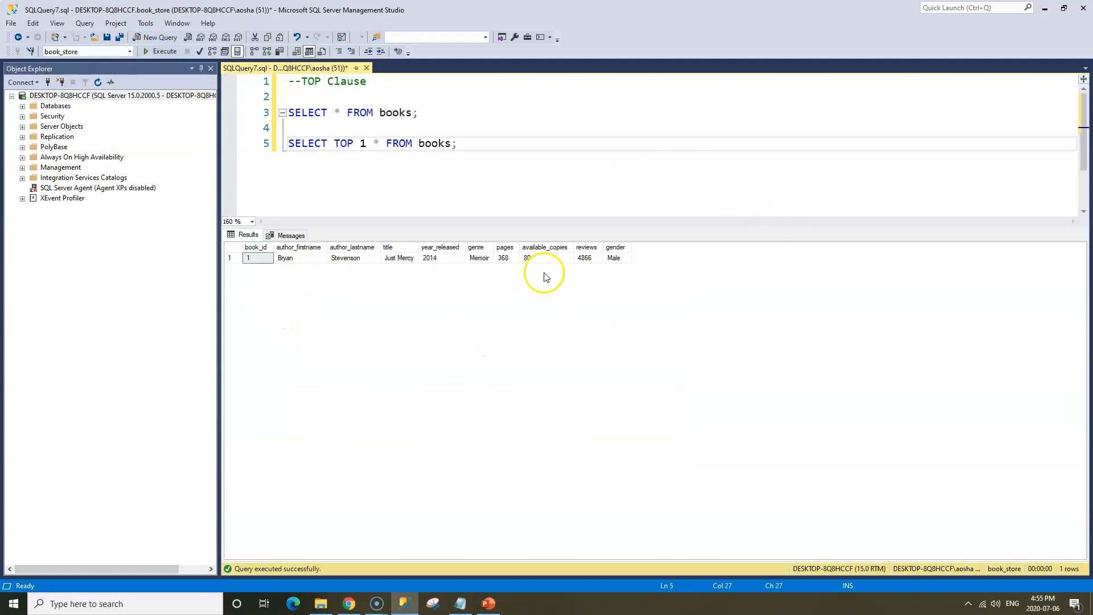
mouse_move(411, 280)
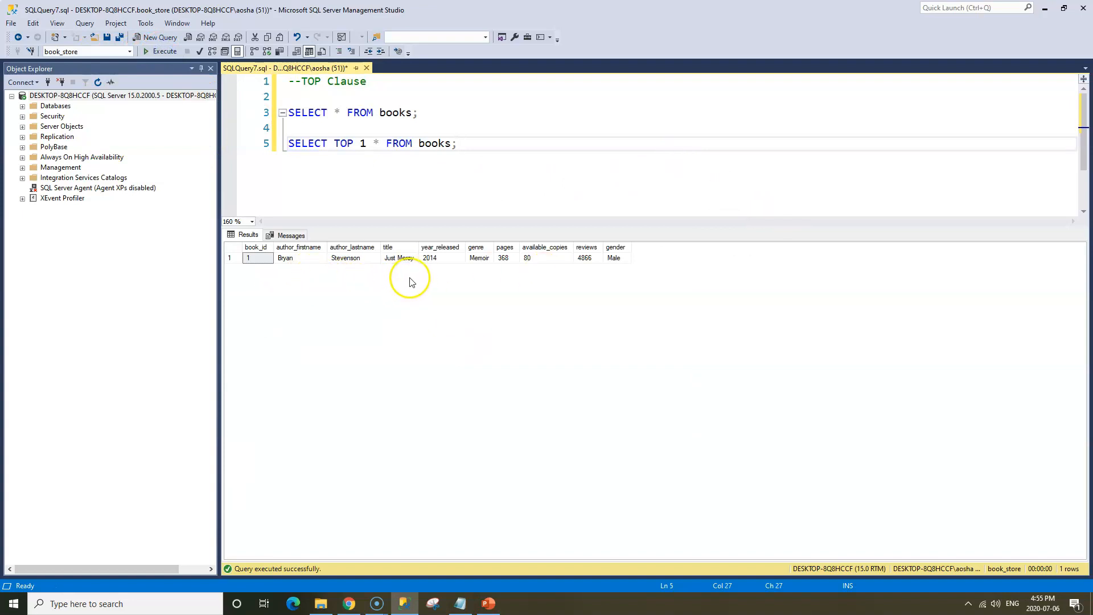
mouse_move(456, 270)
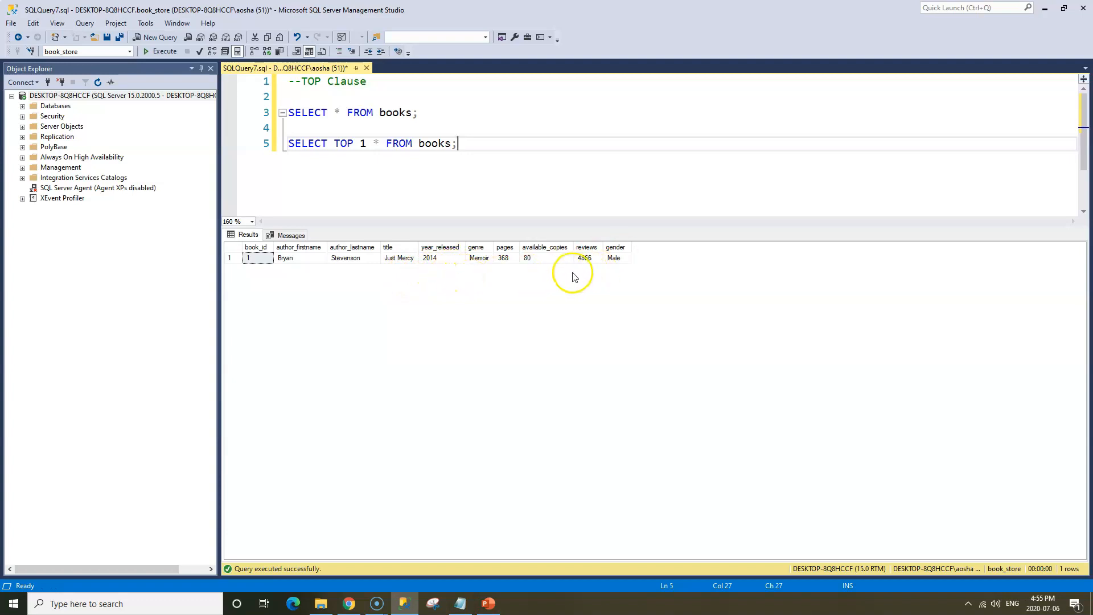
mouse_move(527, 268)
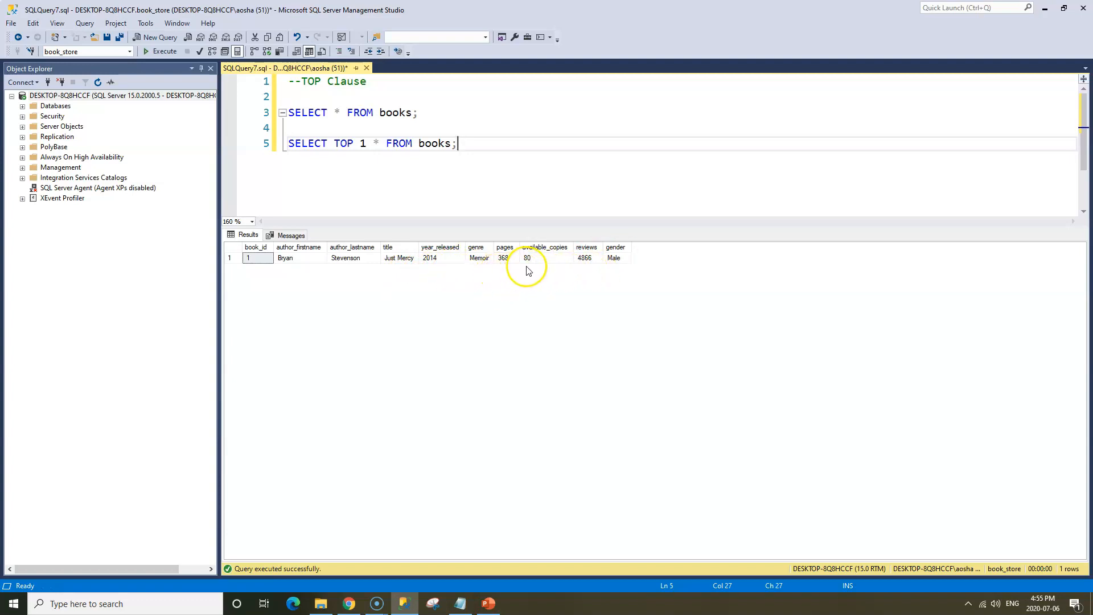
mouse_move(624, 276)
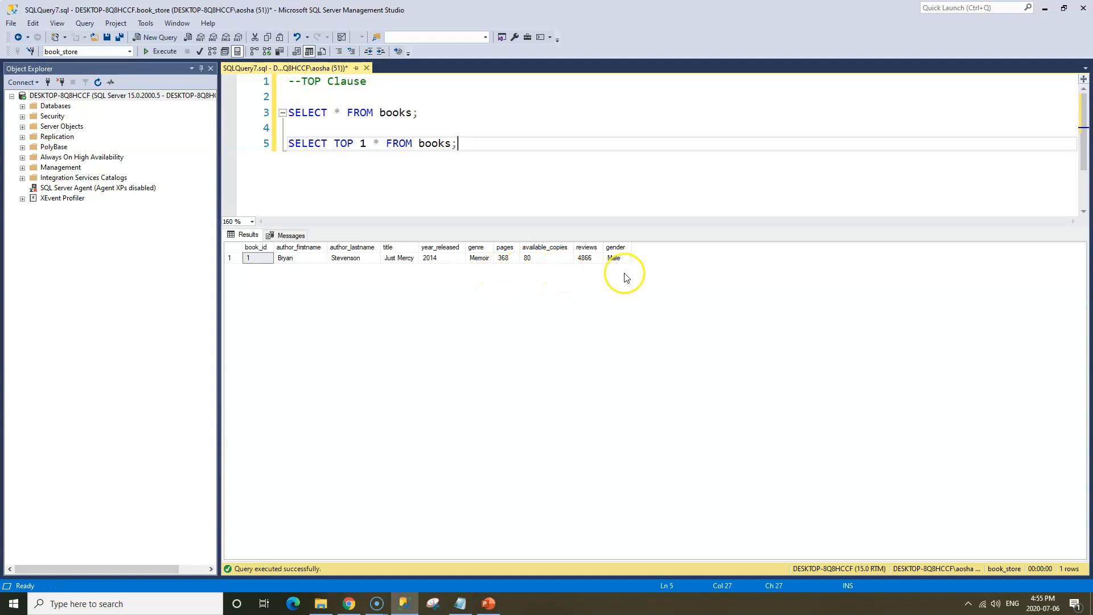
mouse_move(601, 271)
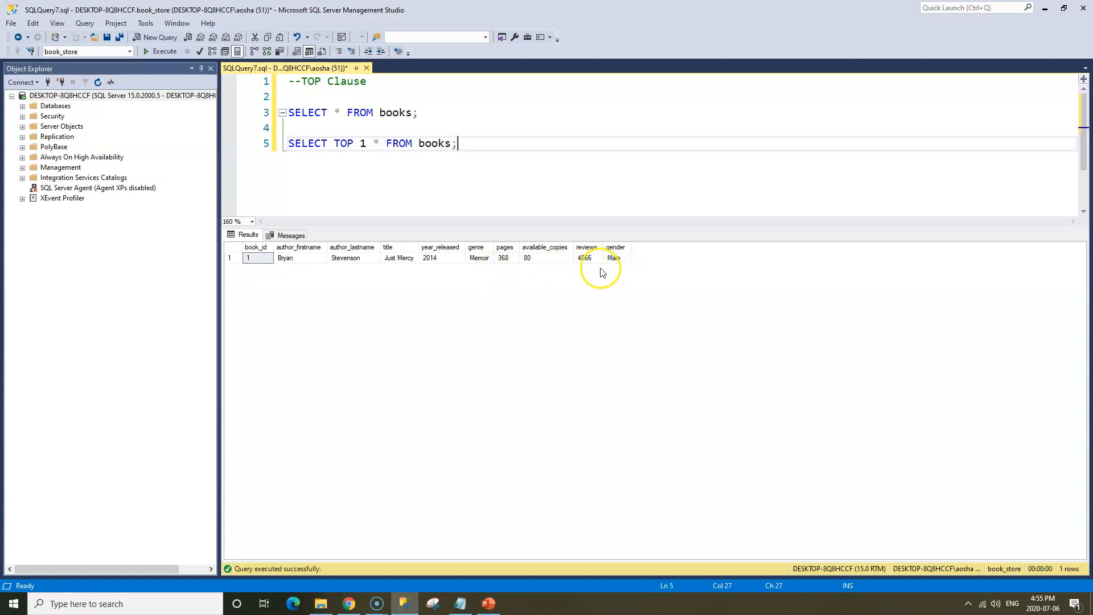
mouse_move(643, 179)
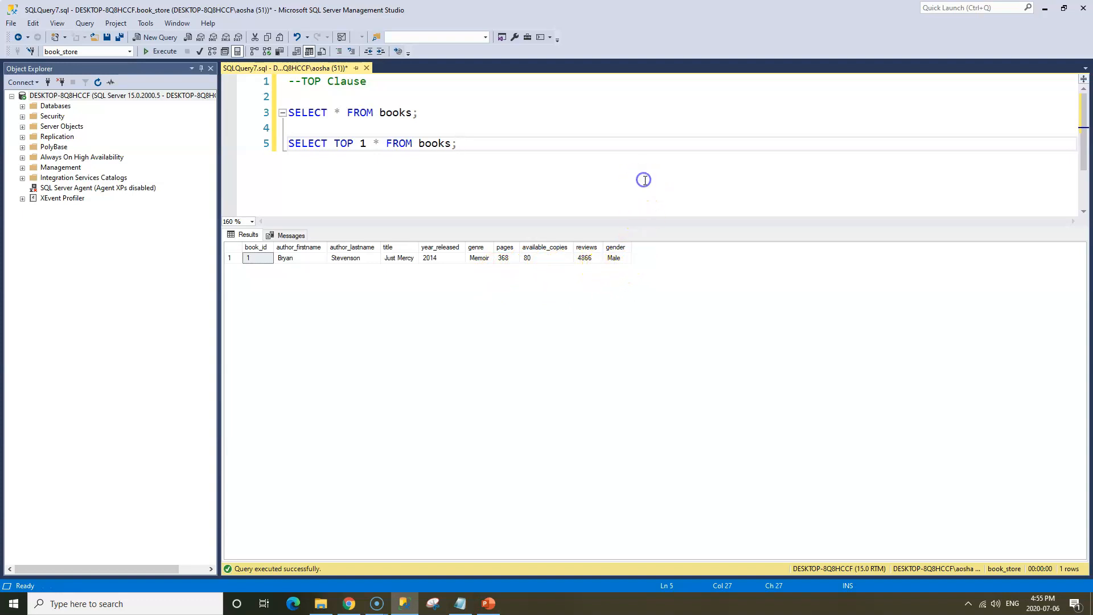
mouse_move(676, 169)
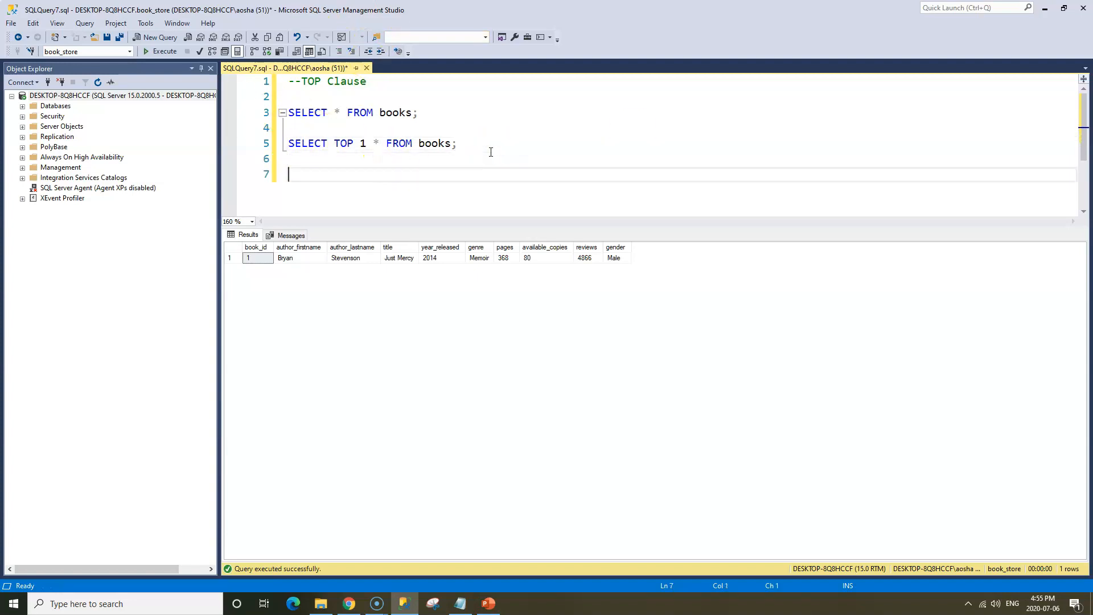
Type and run SELECT TOP 3 * FROM books;, returning three rows starting with Just Mercy.
type("SELECT")
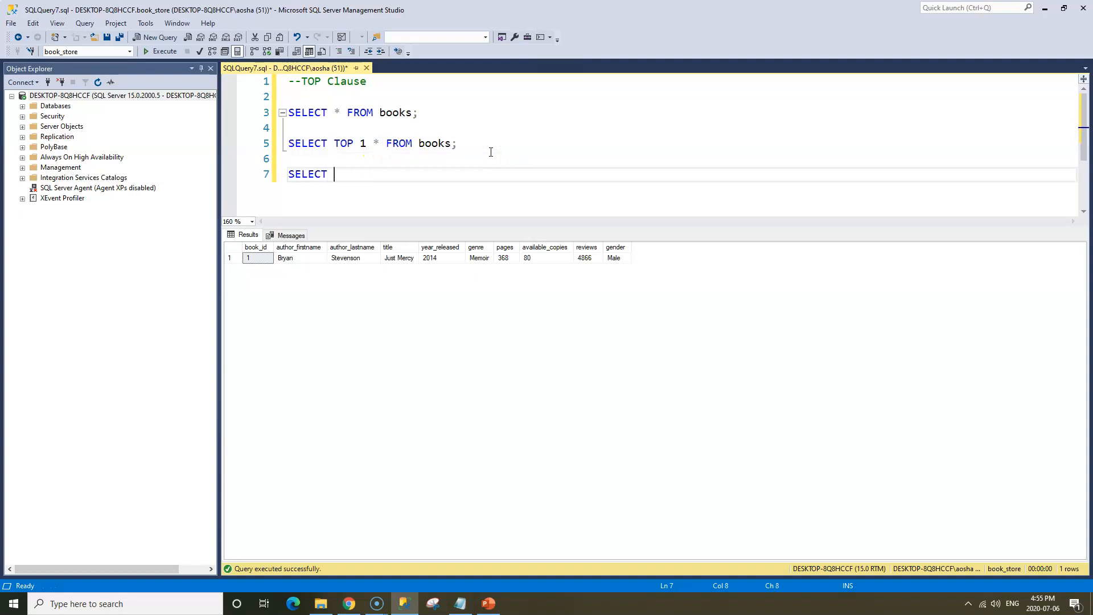
type("T")
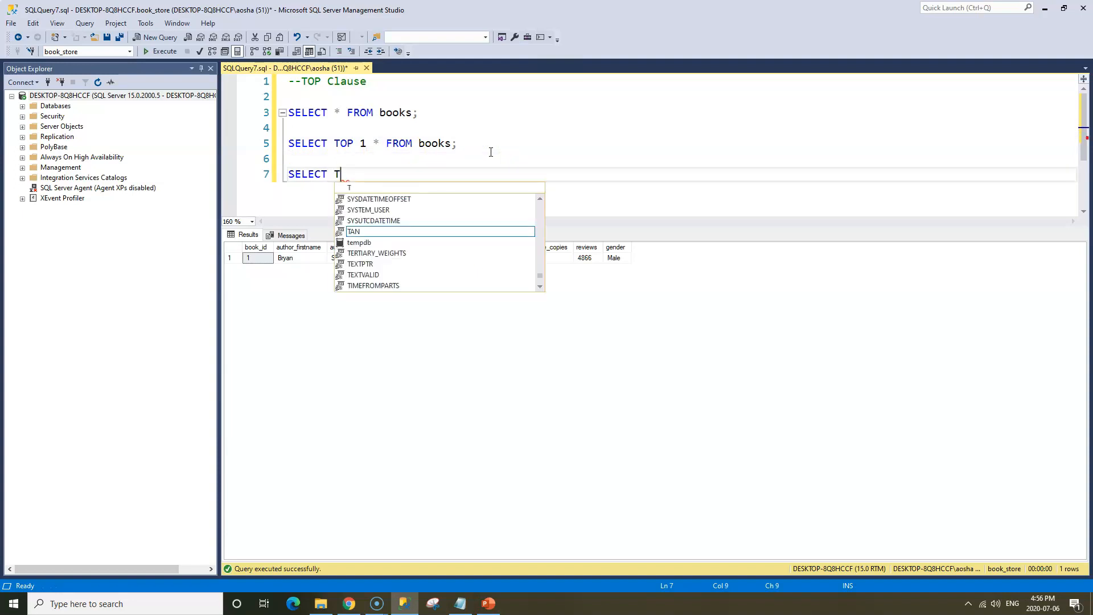
type("OP")
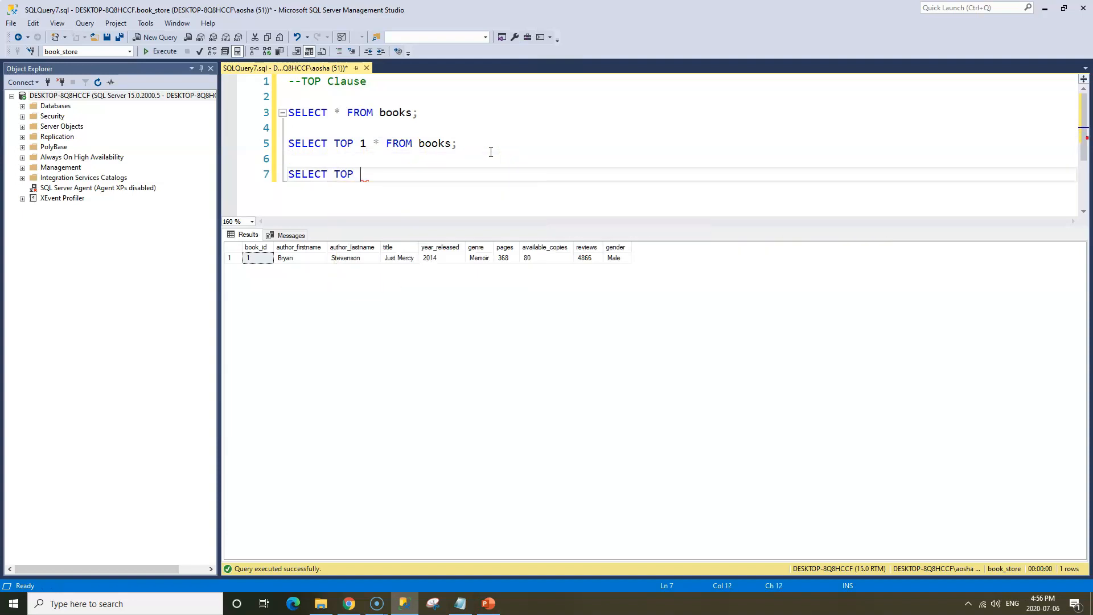
type("3")
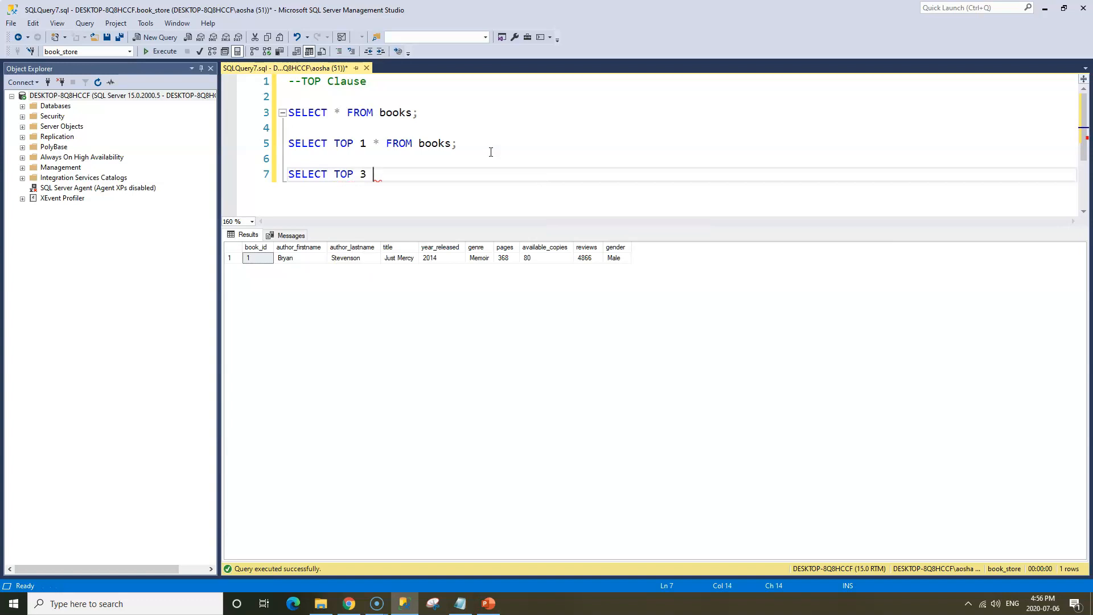
type("* FROM bk")
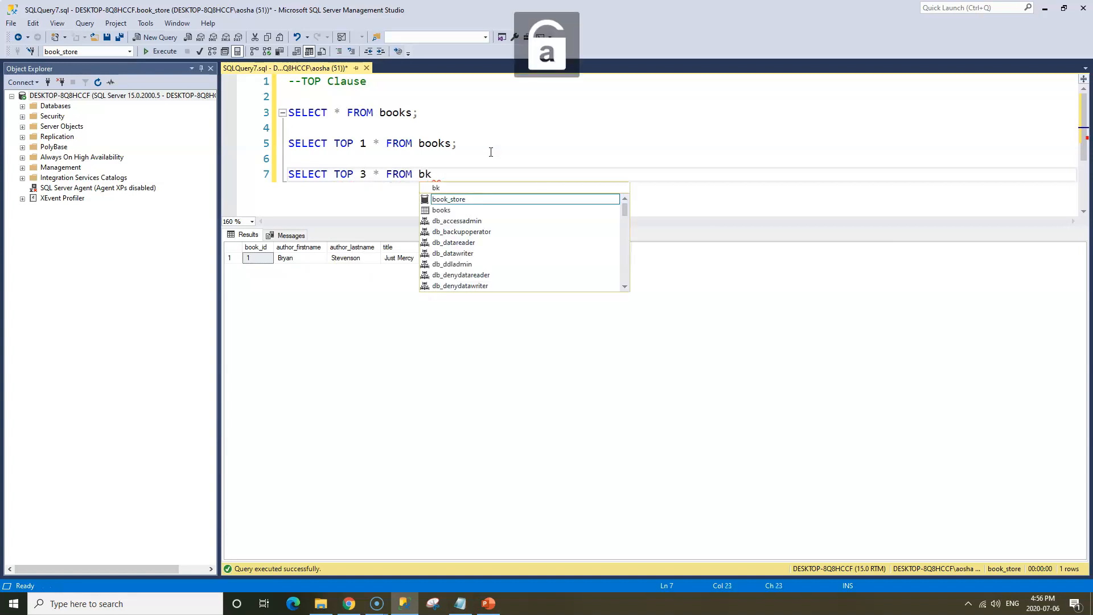
type("ooks")
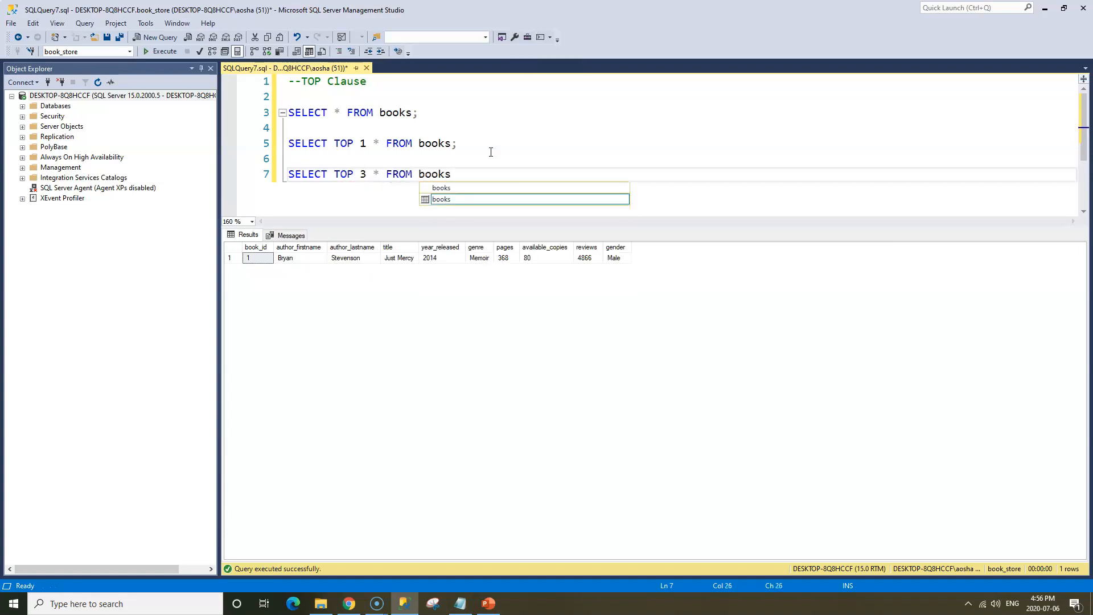
left_click(165, 51)
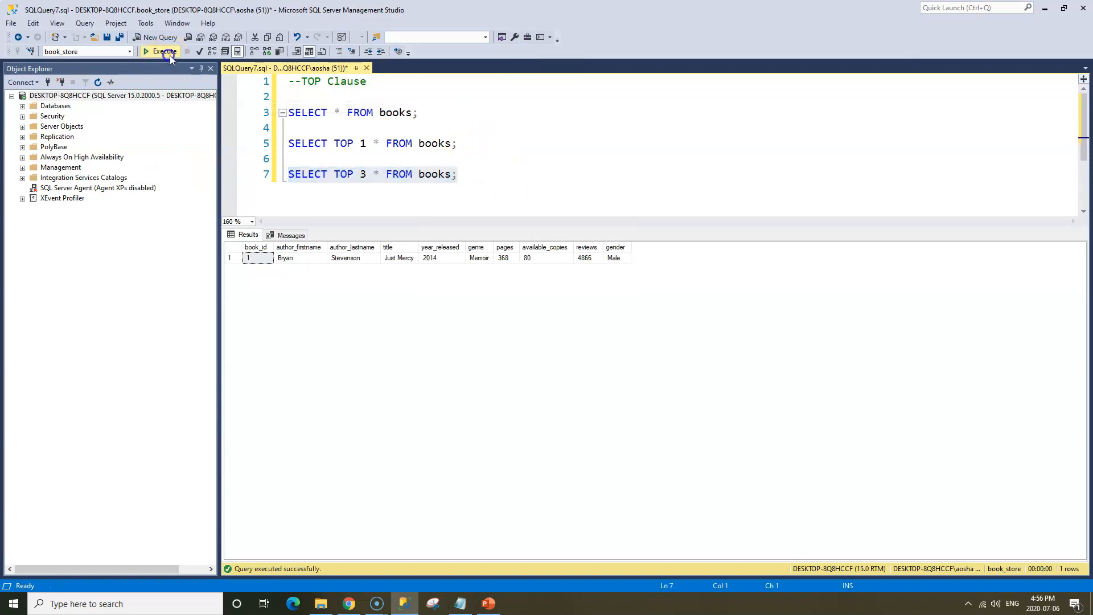
left_click(164, 52)
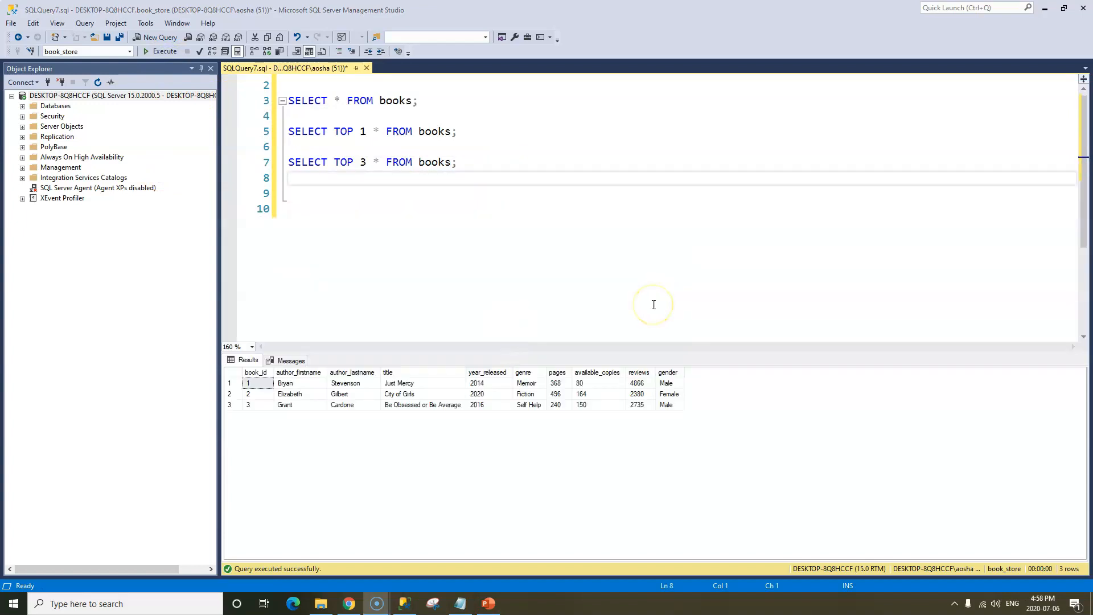
mouse_move(588, 287)
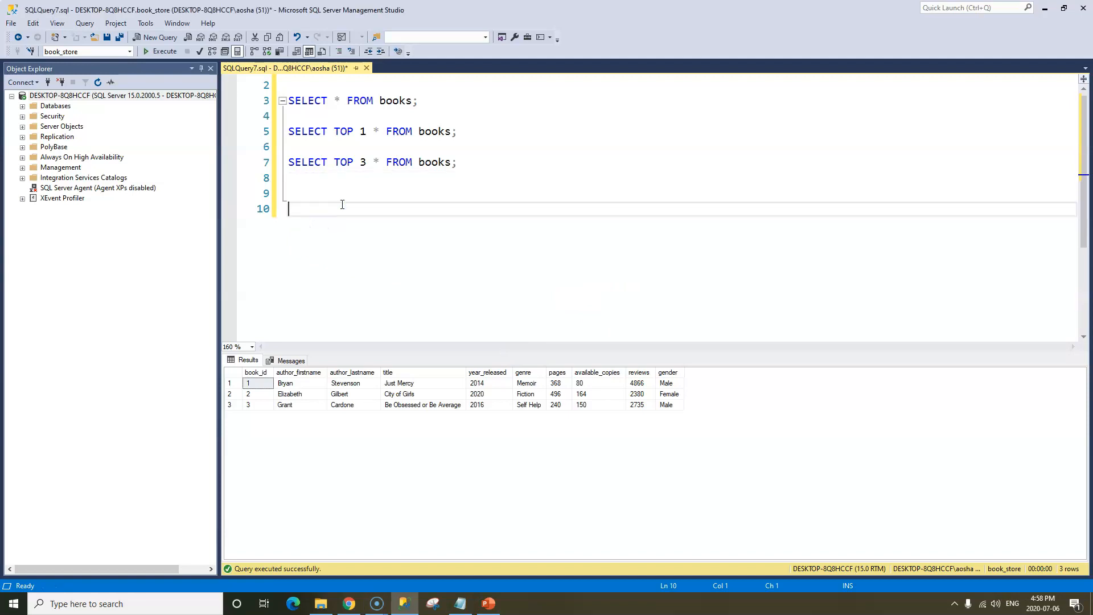
Type and run SELECT TOP 5 author_lastname, title, gender FROM books; for five rows.
type("sele")
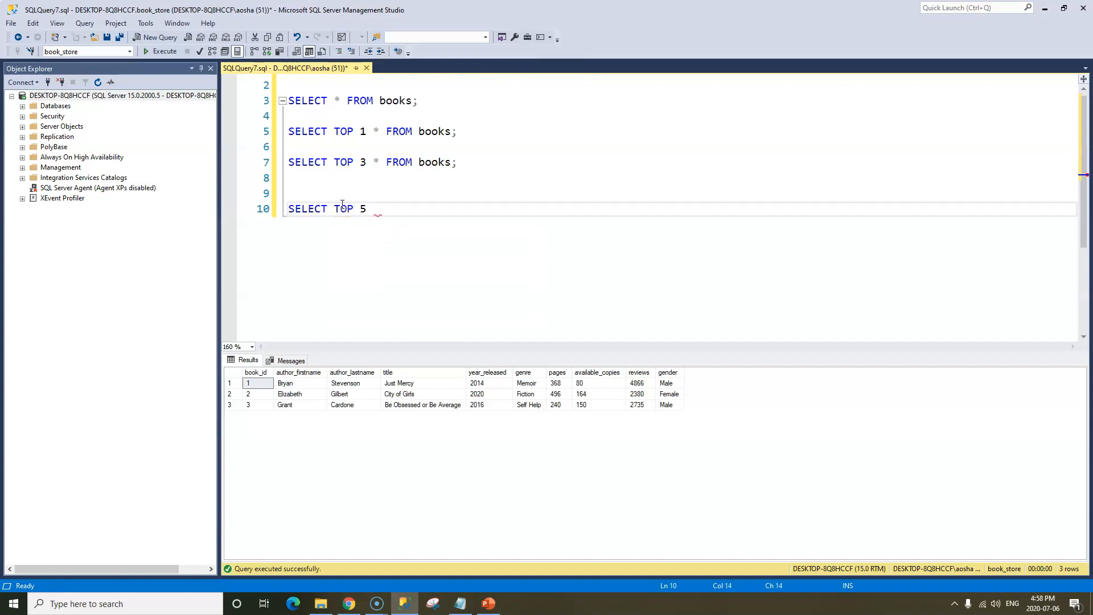
type("a")
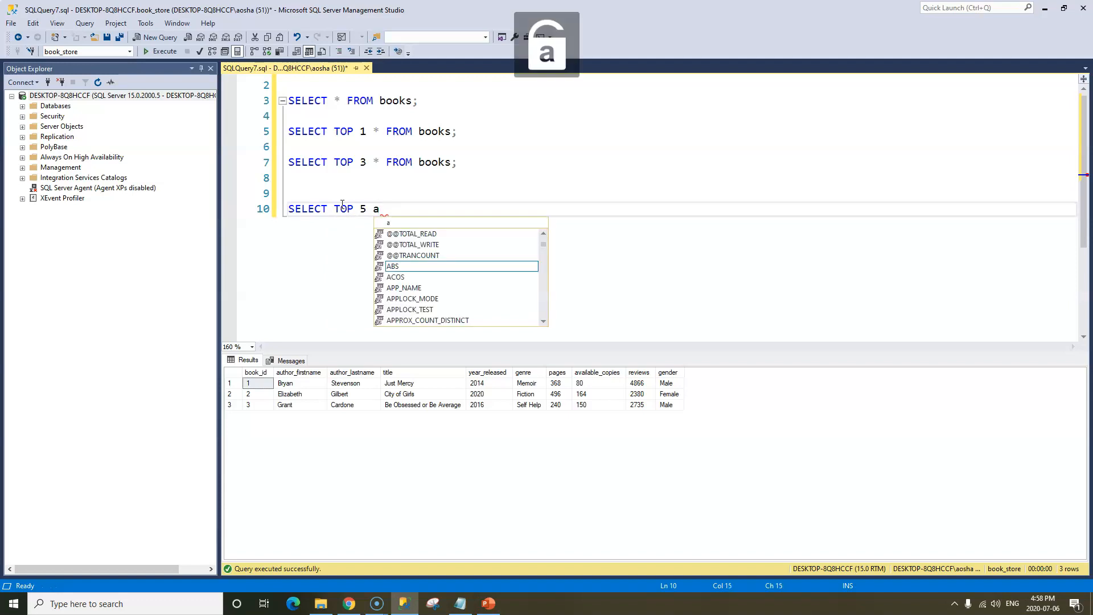
type("uthor_")
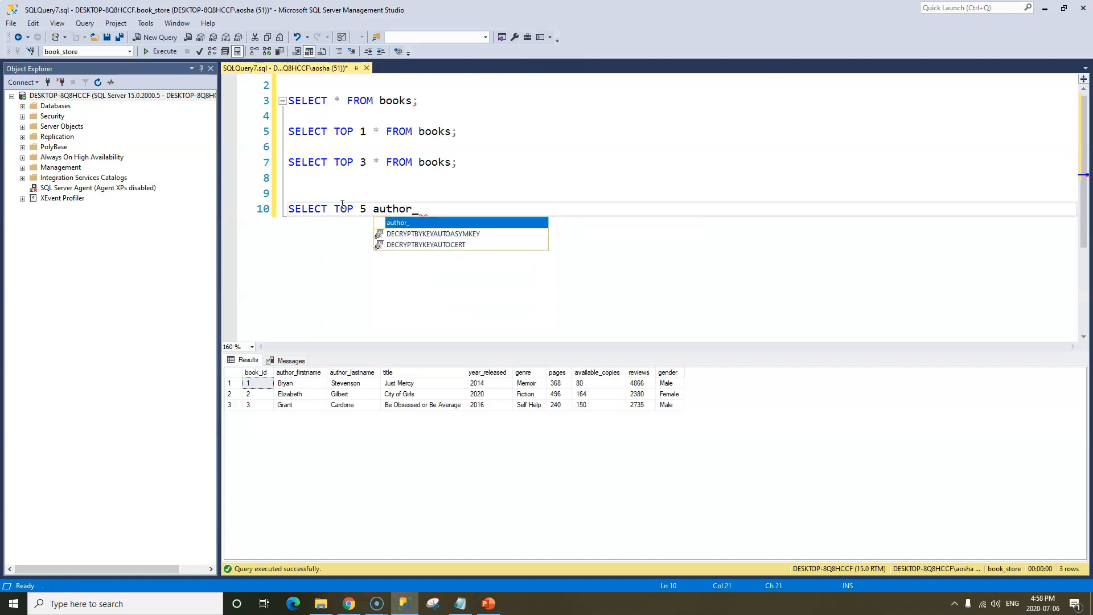
type("lastname")
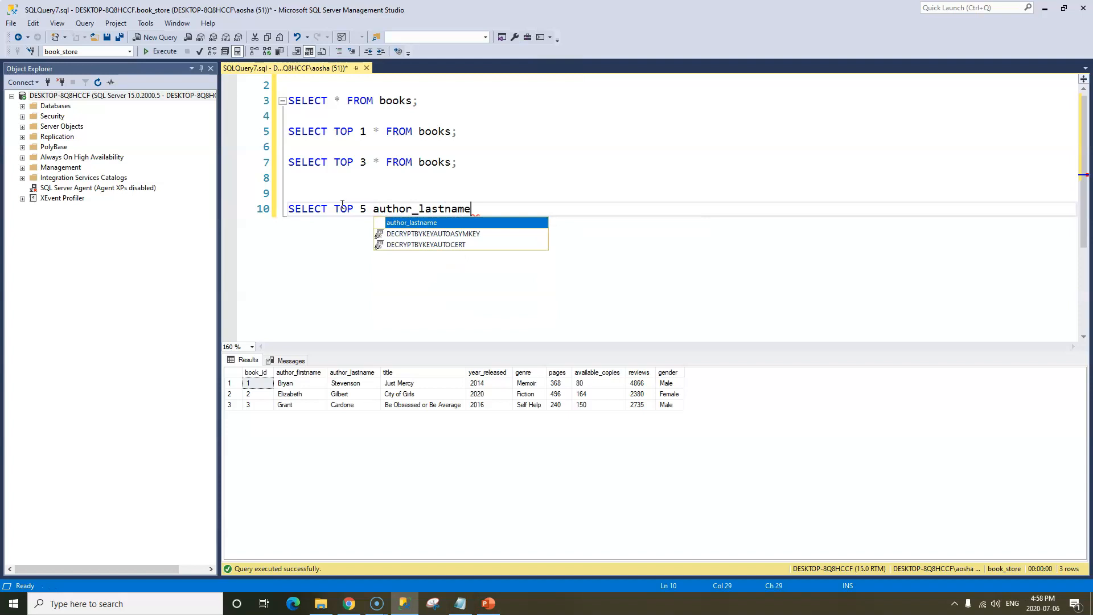
type(",")
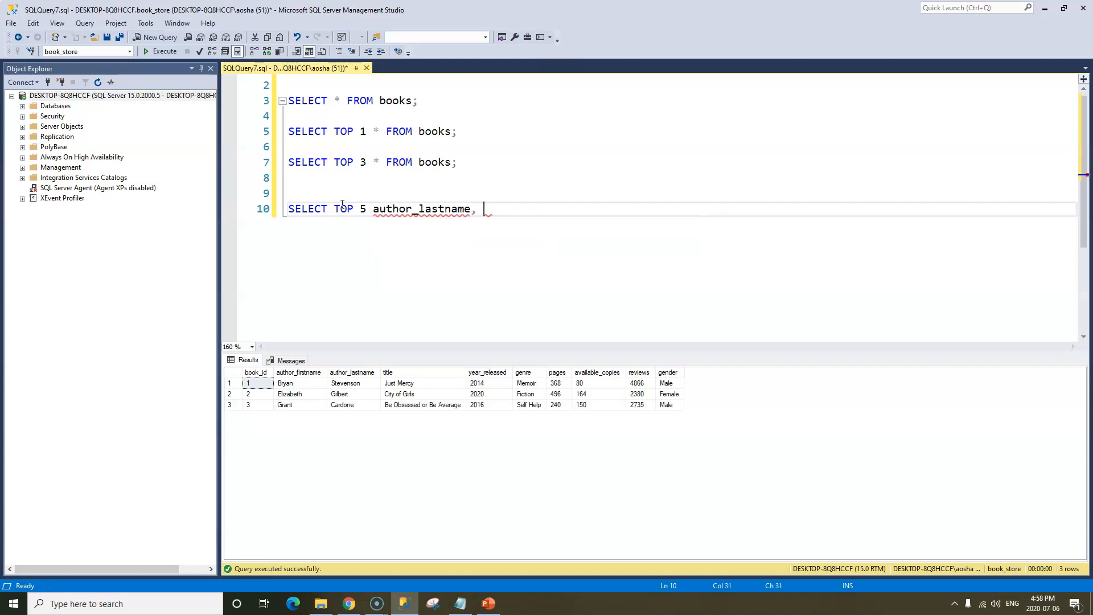
type("title")
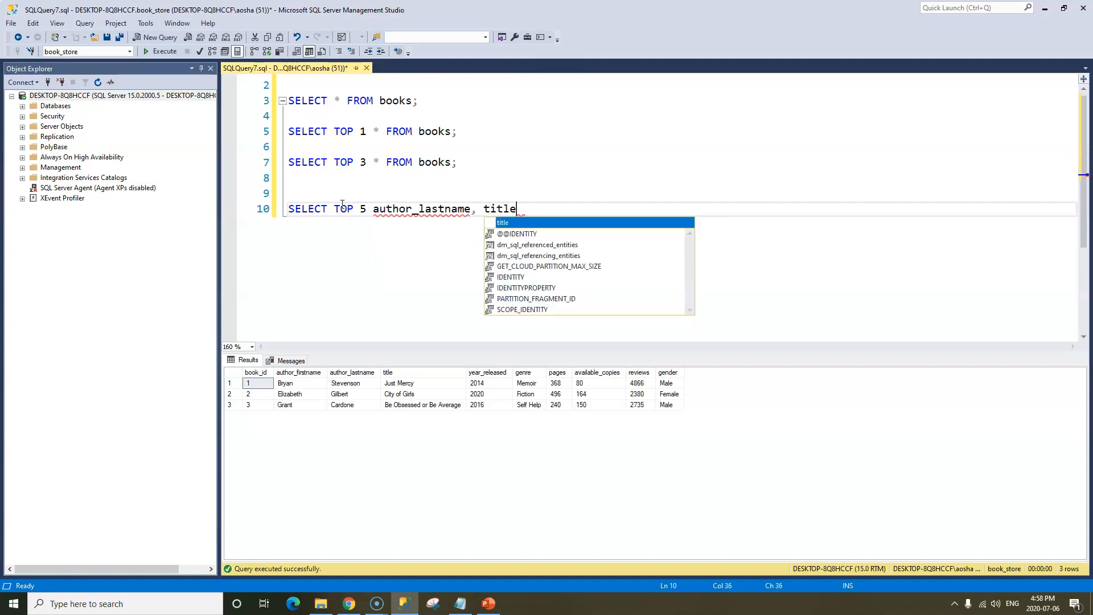
type(",")
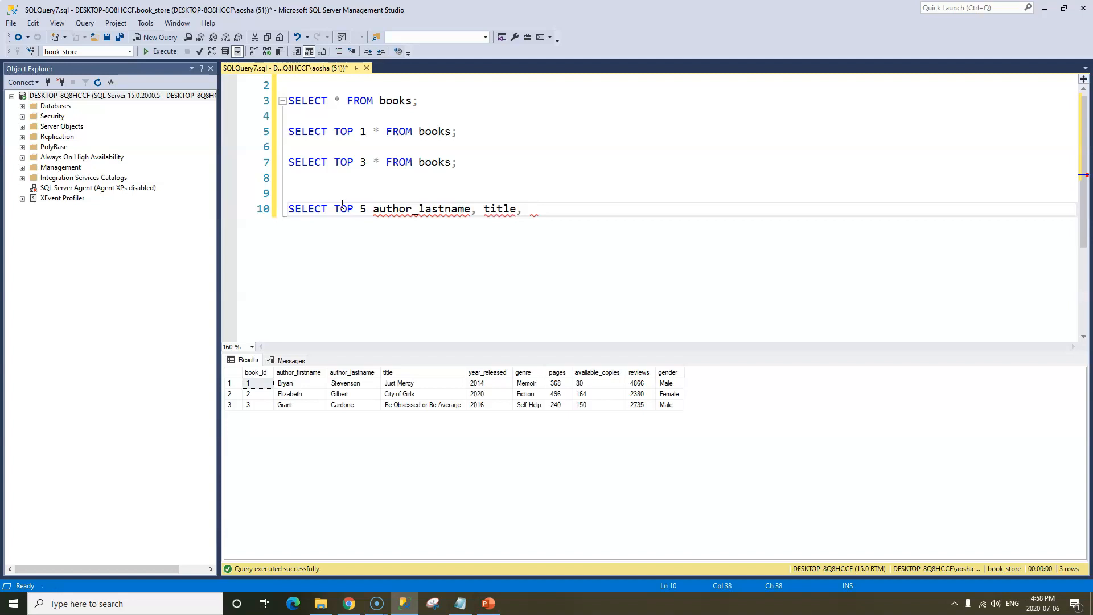
type("gender")
type("FROM")
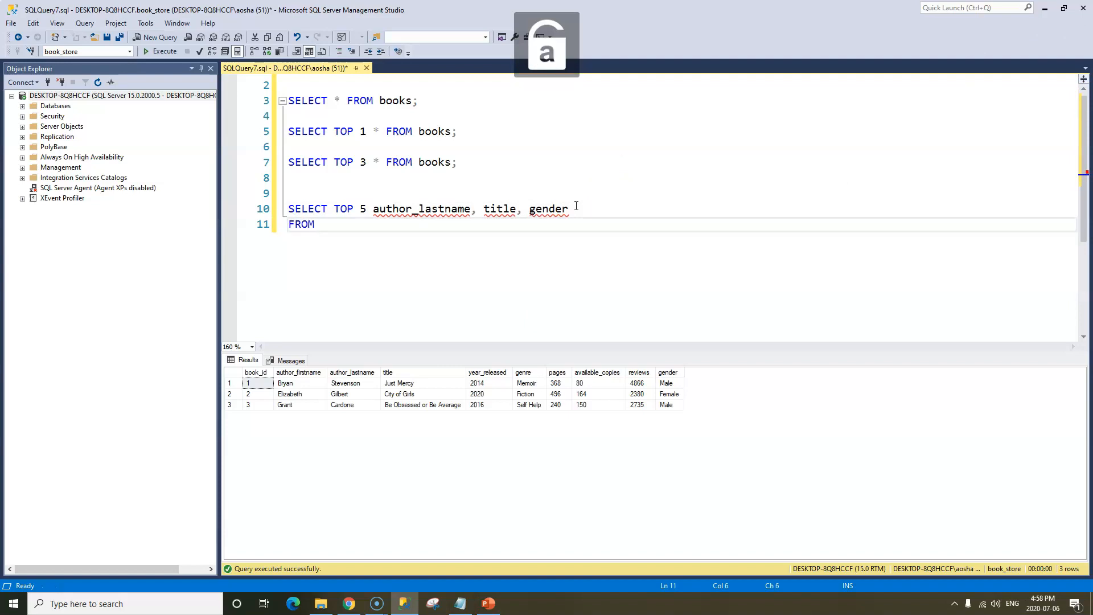
type("books")
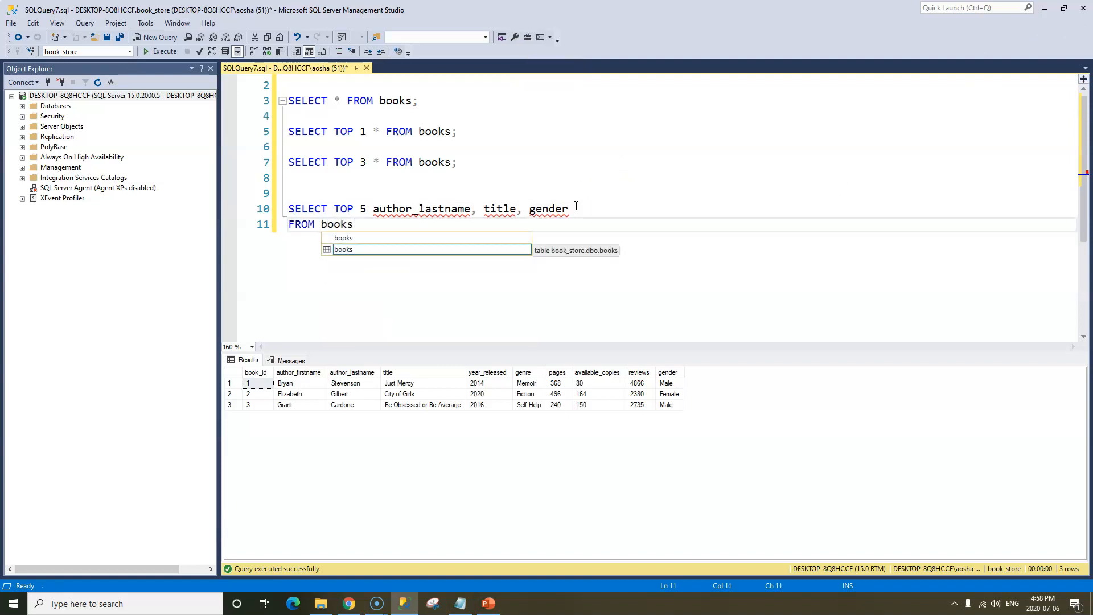
type(";")
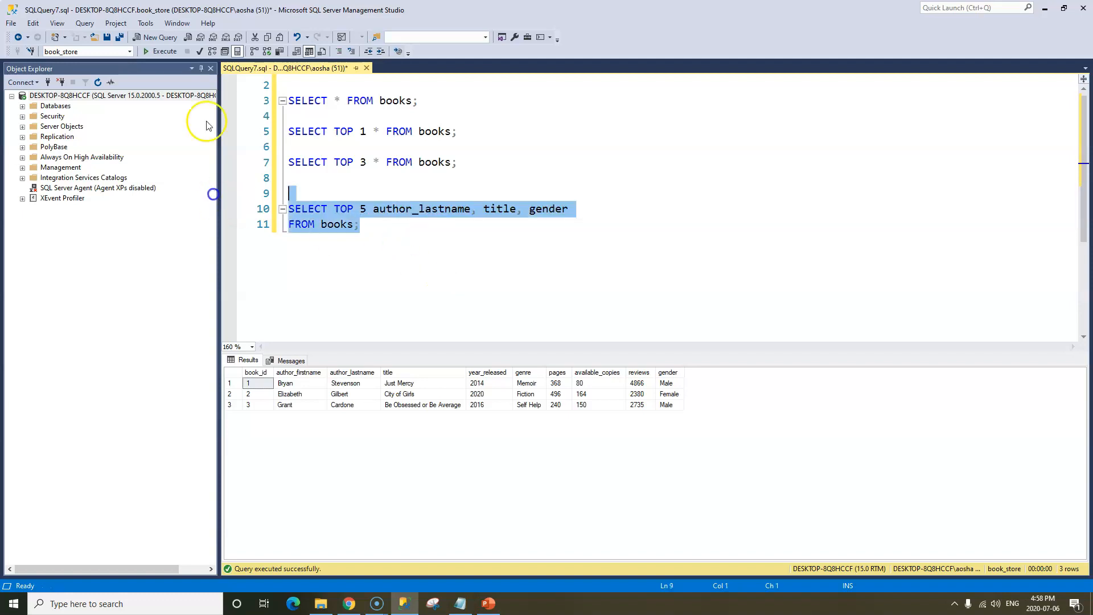
left_click(161, 51)
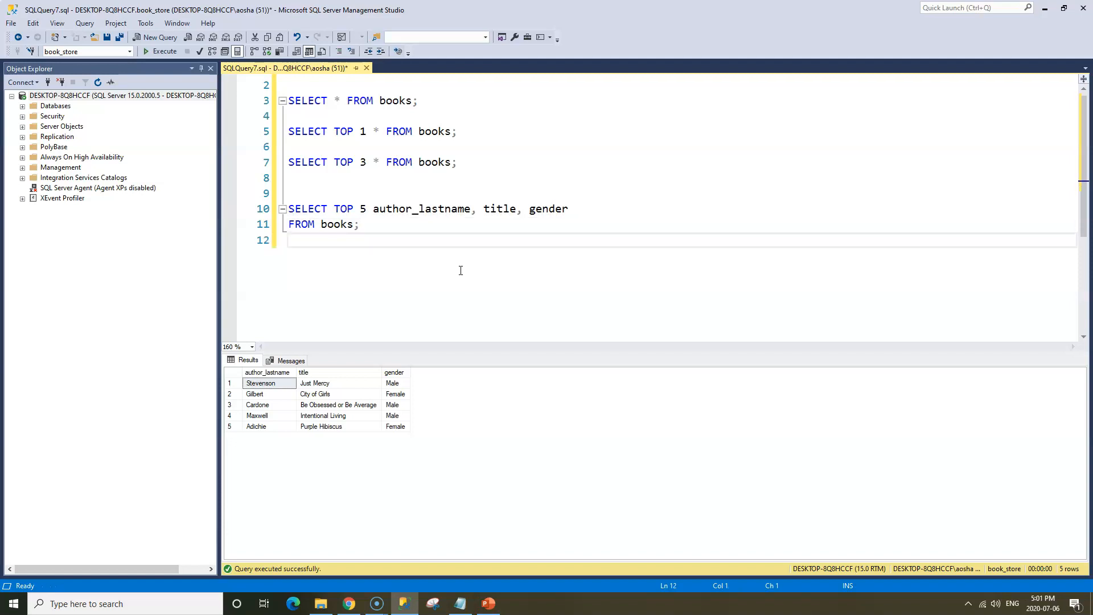
Type SELECT TOP 3 author_firstname, author_lastname, available_copies, title as the column list.
type("SELECT")
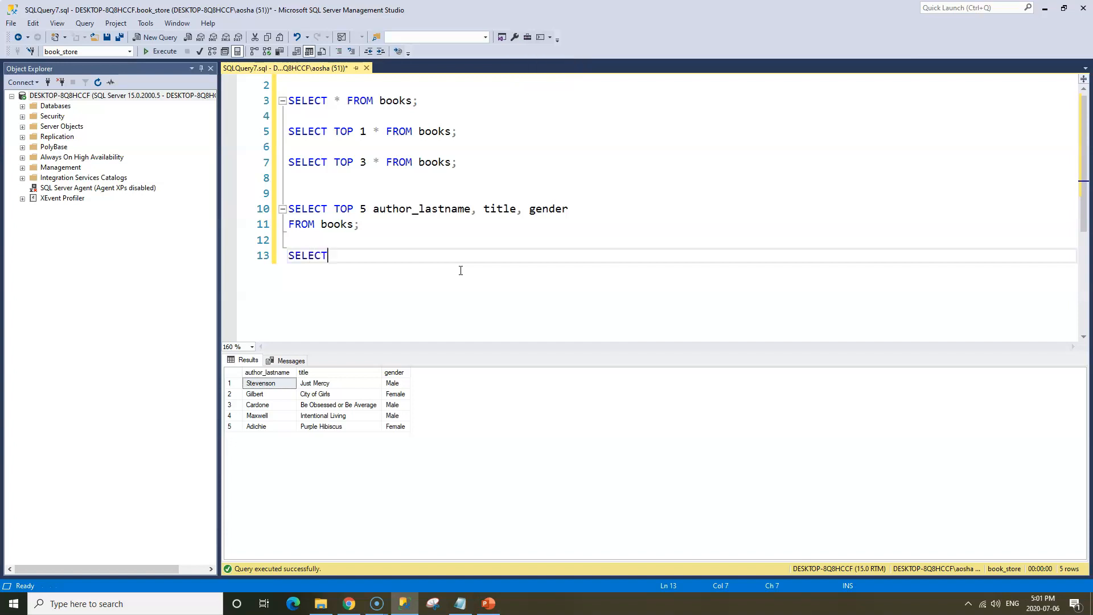
type("TO")
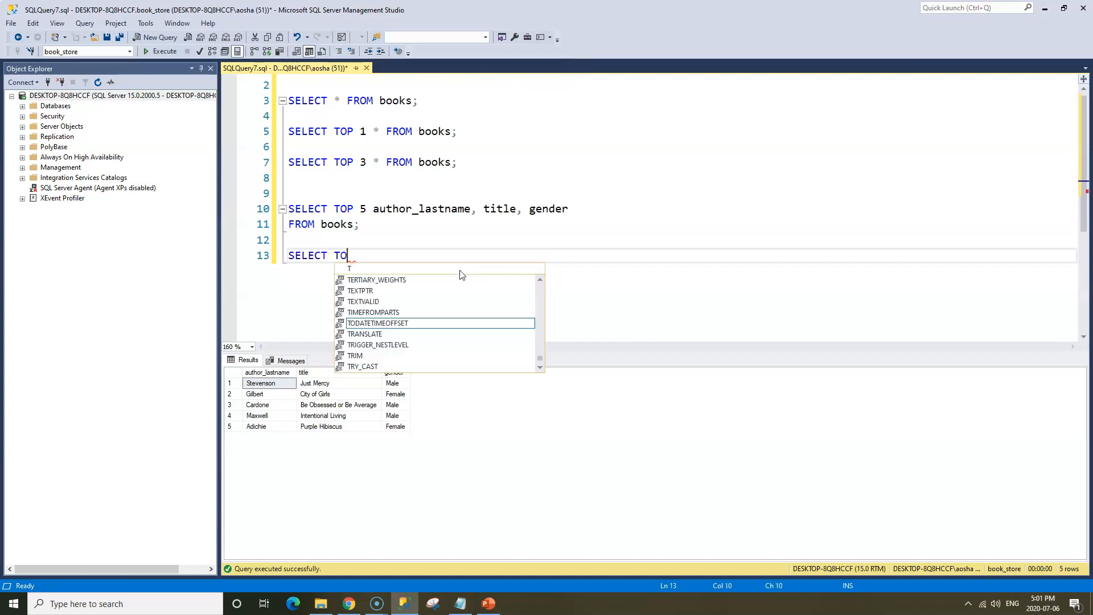
type("P")
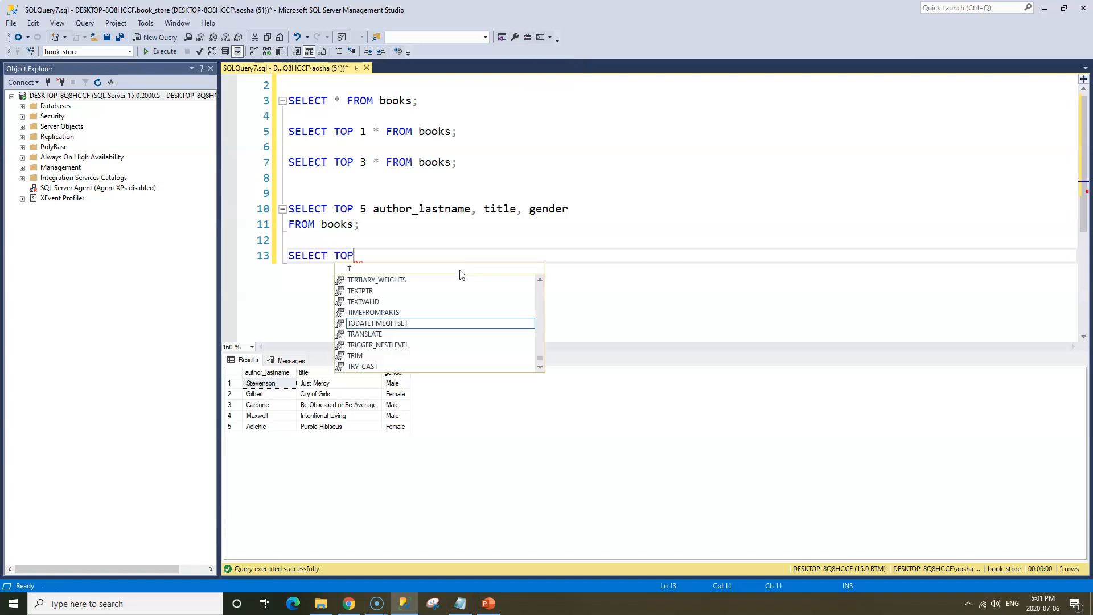
type("3")
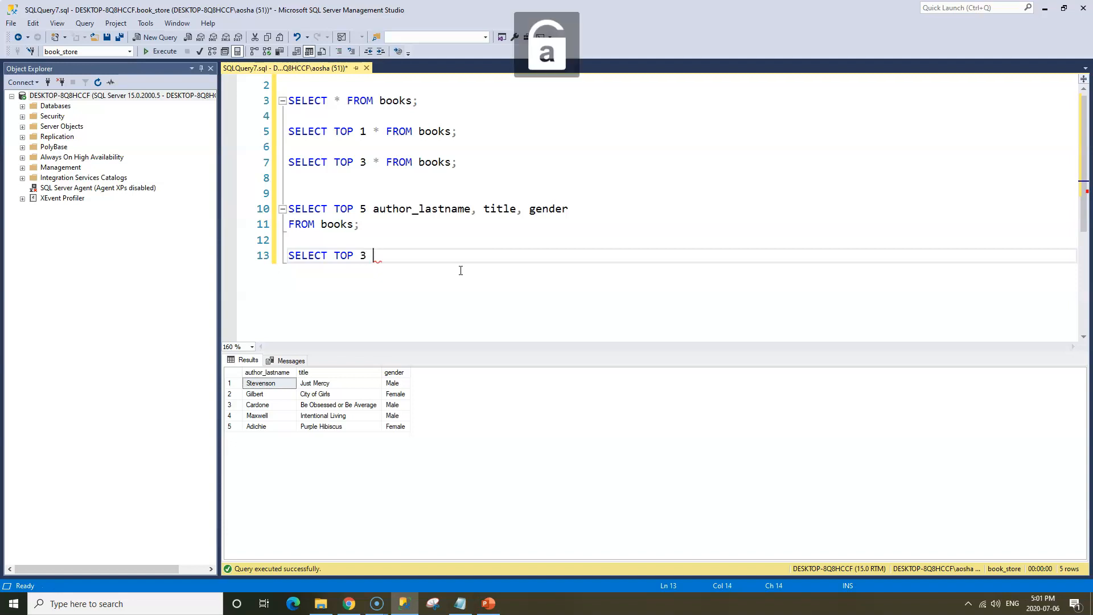
type("author_")
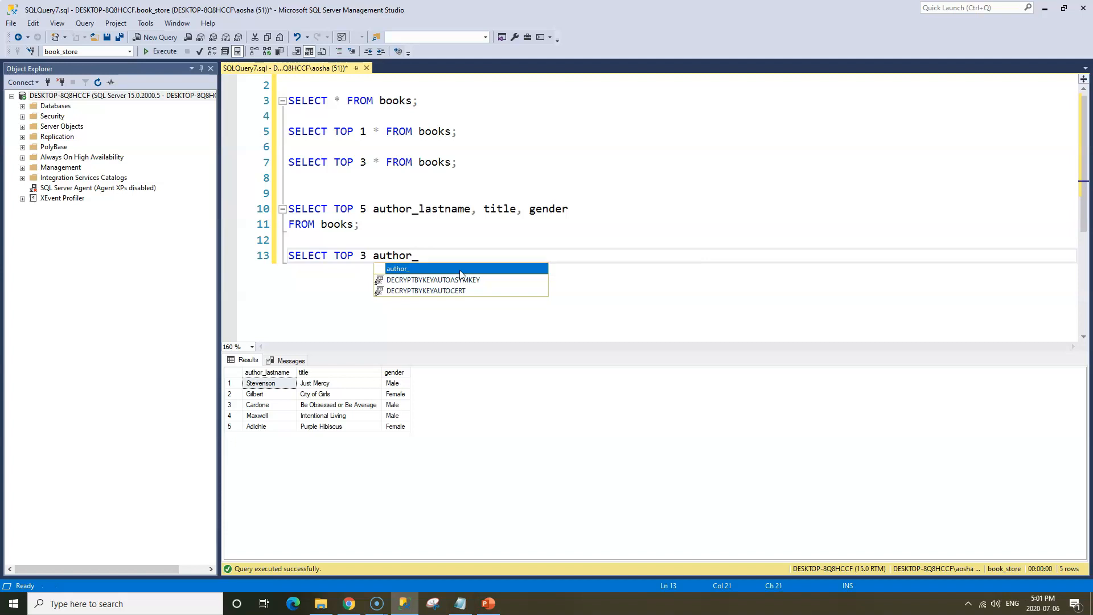
type("firs")
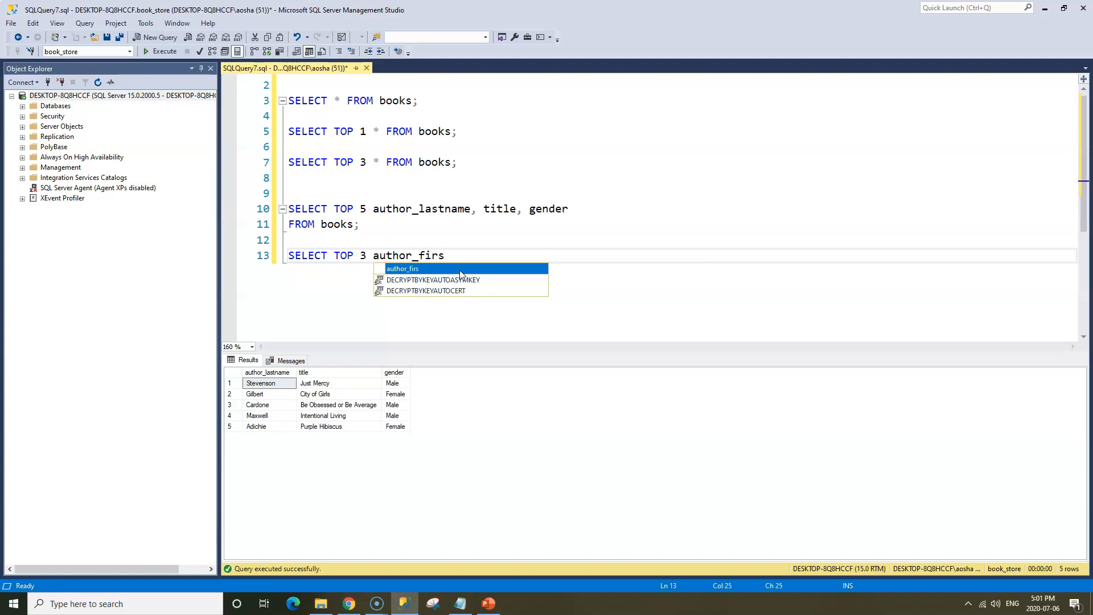
type("tname")
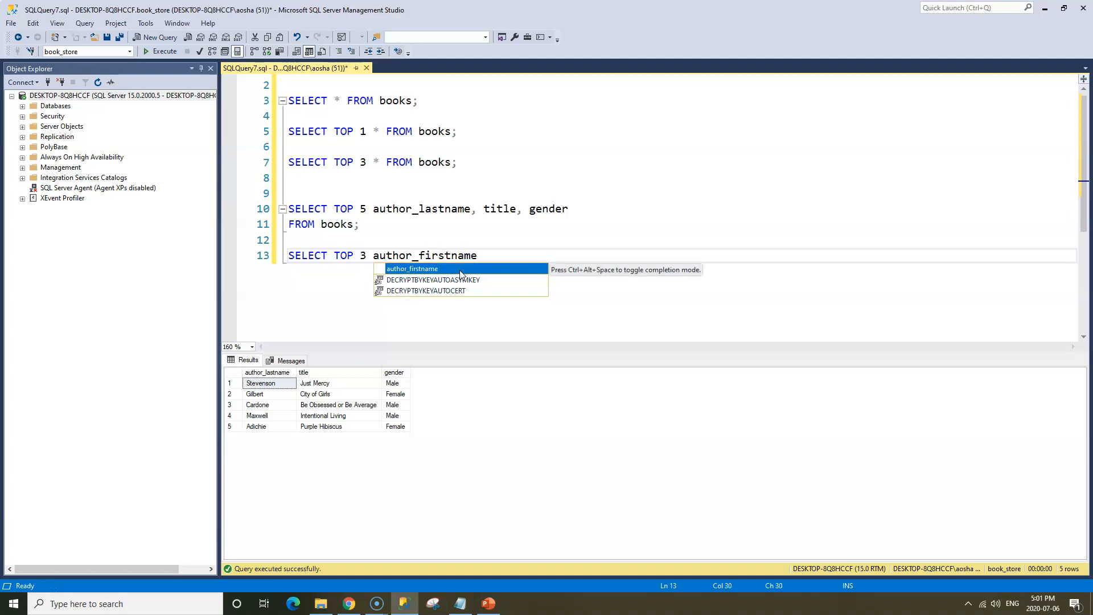
type(", a")
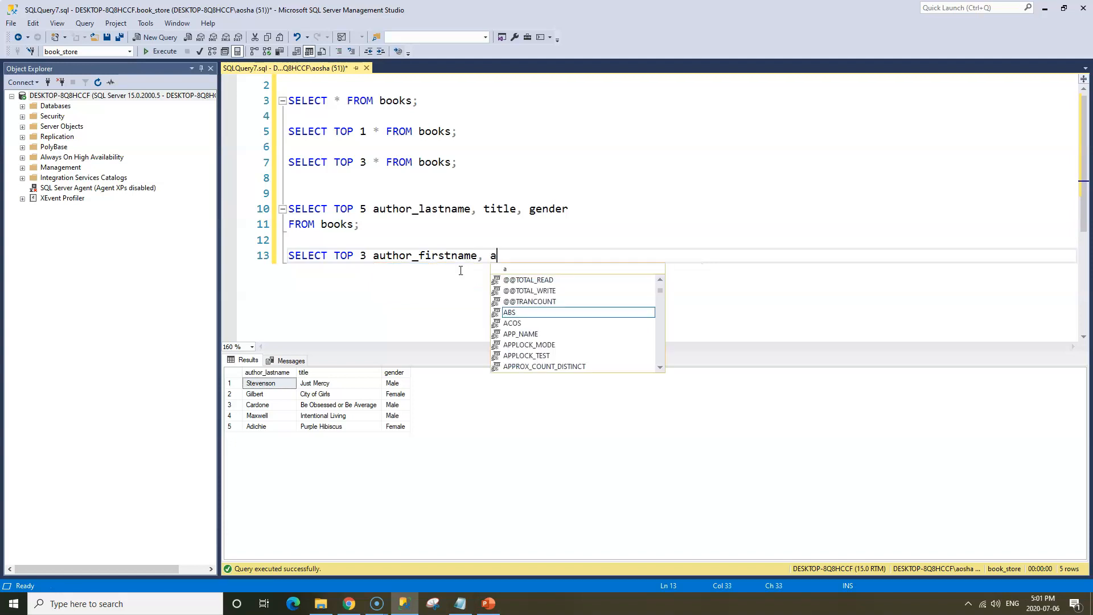
type("uthor_lastname,")
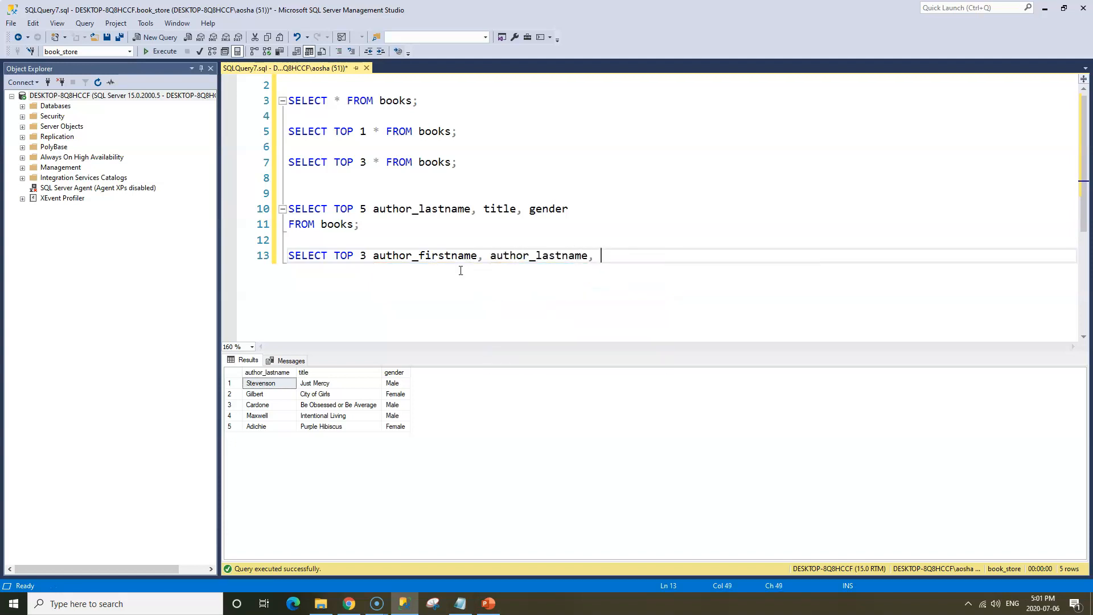
type("a")
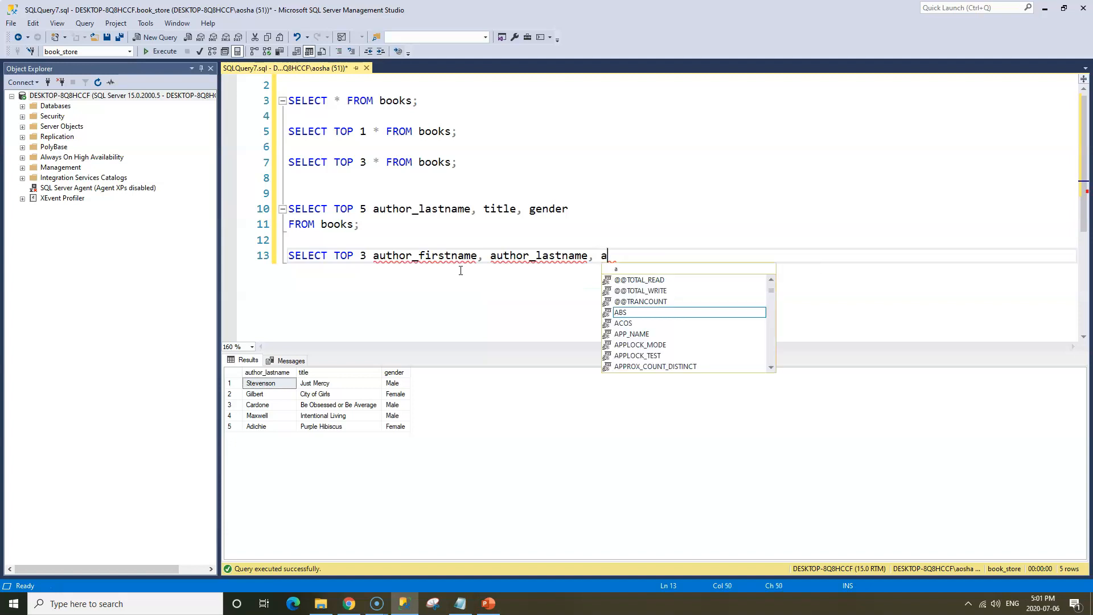
type("vailab")
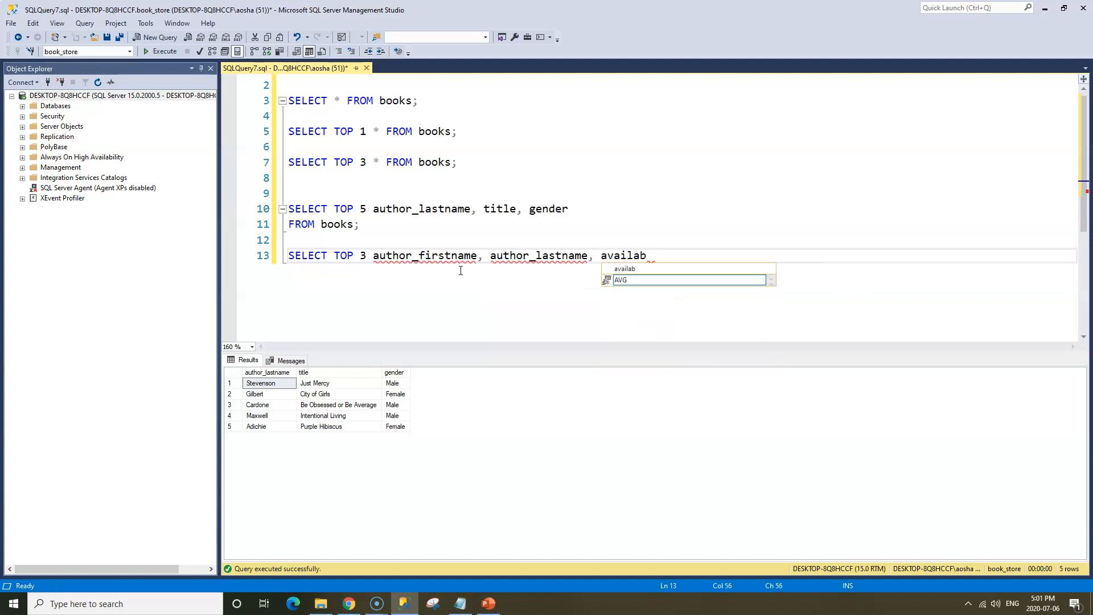
type("e_copies, title")
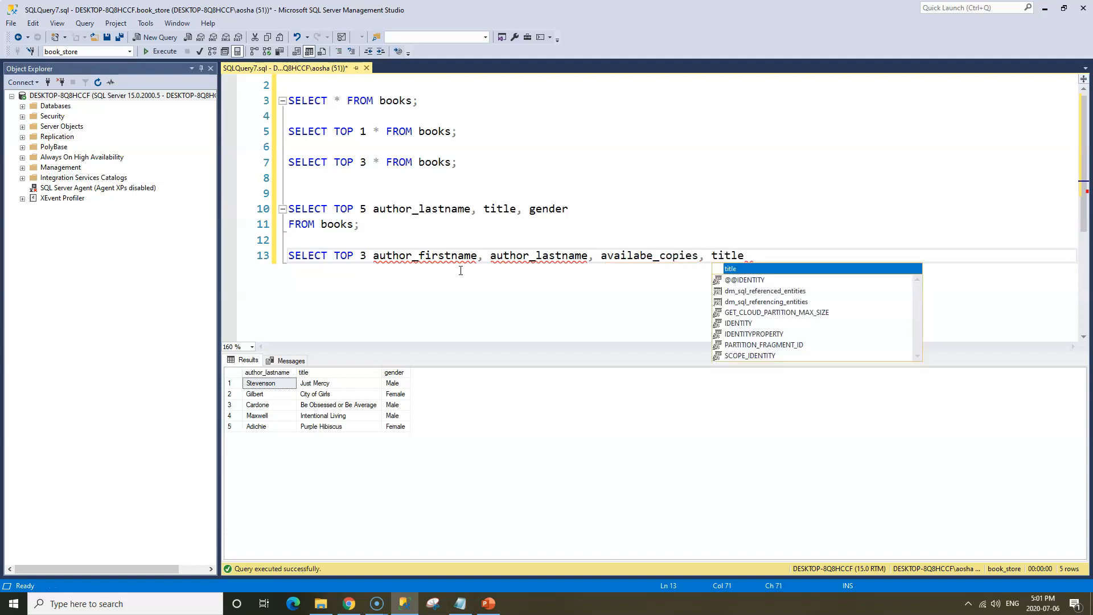
key("Escape")
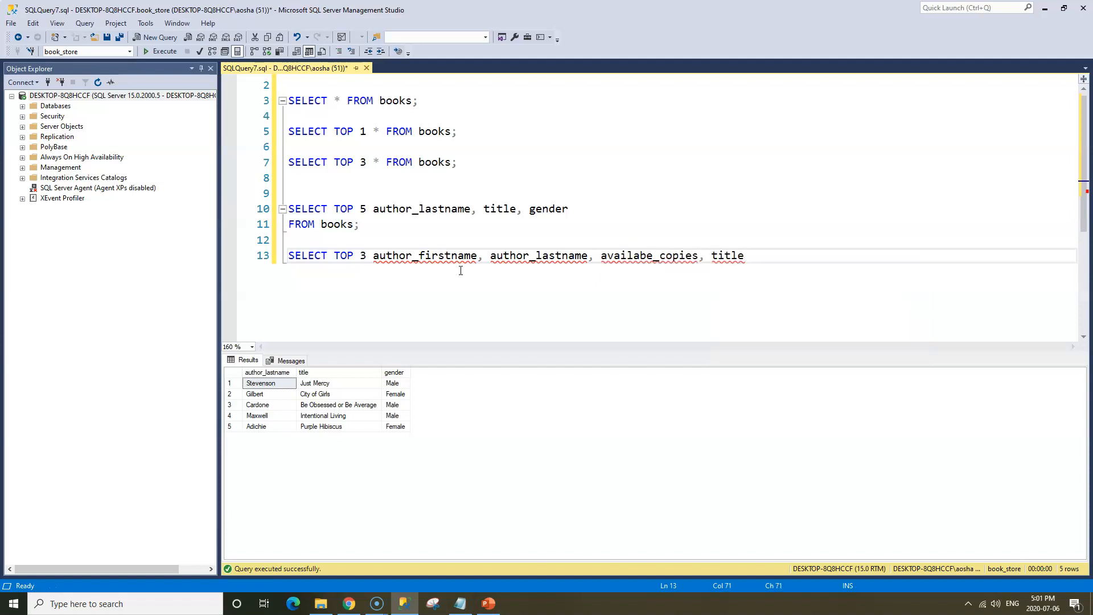
Finish the query with FROM books ORDER BY available_copies;.
type("FROM")
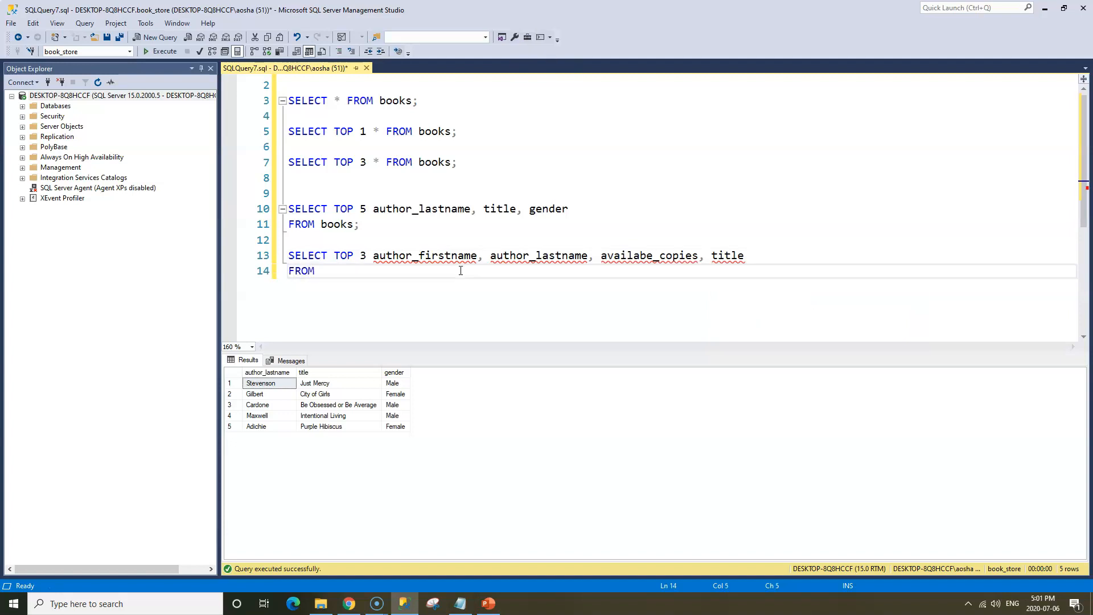
type("books")
type("ORDER BY ava")
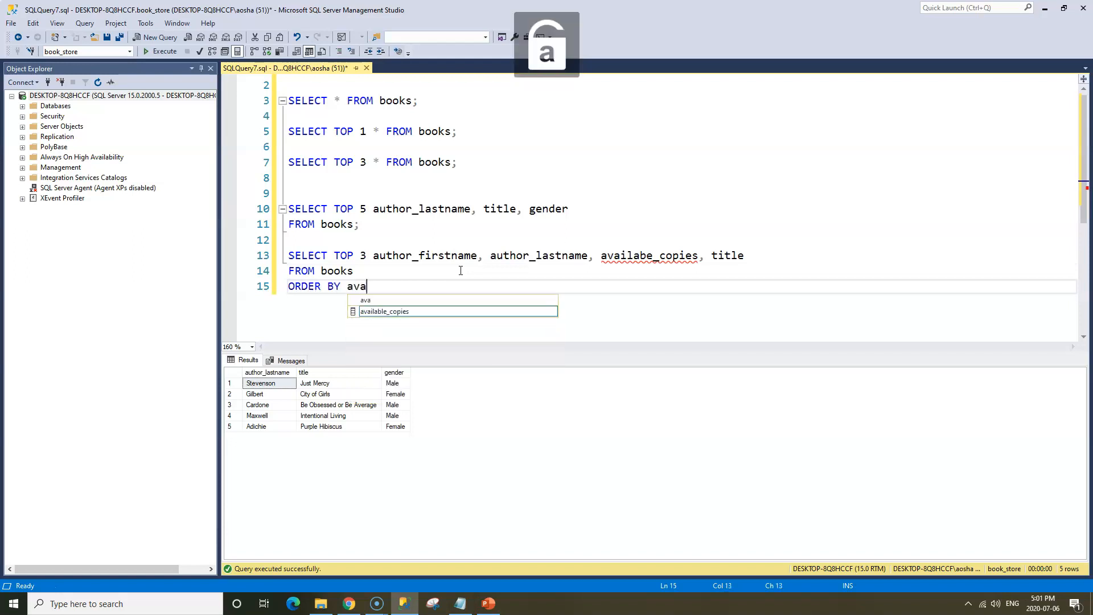
type("ilable")
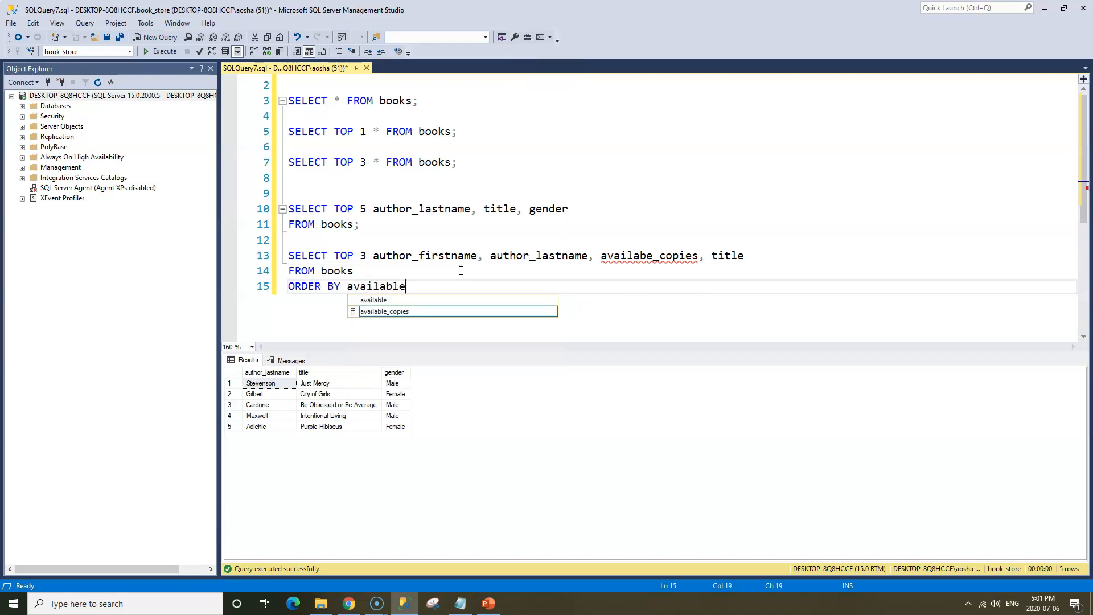
type("_c")
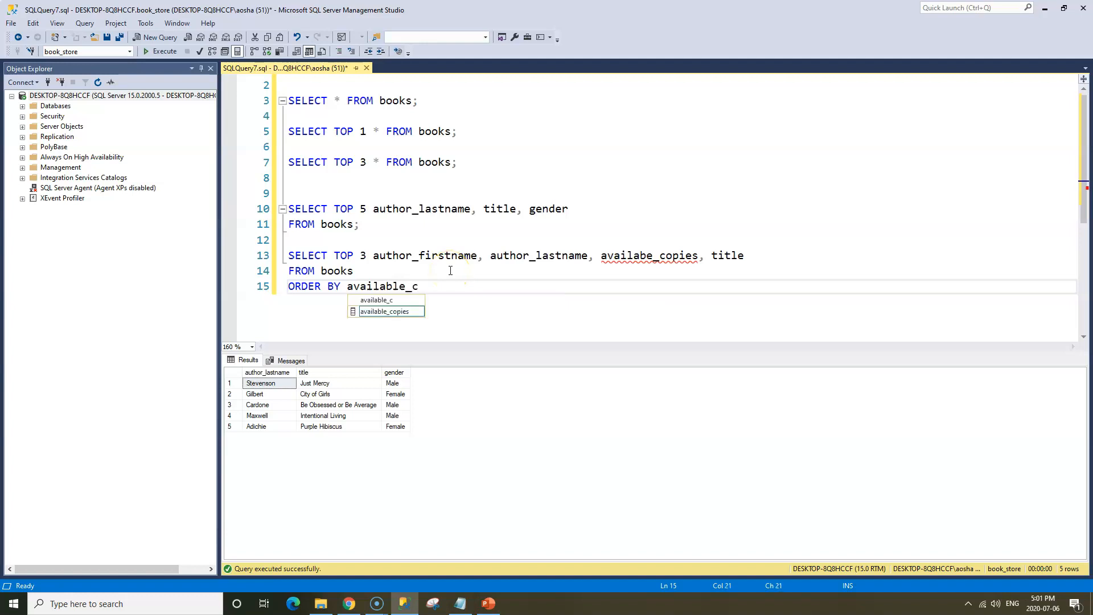
key("Tab")
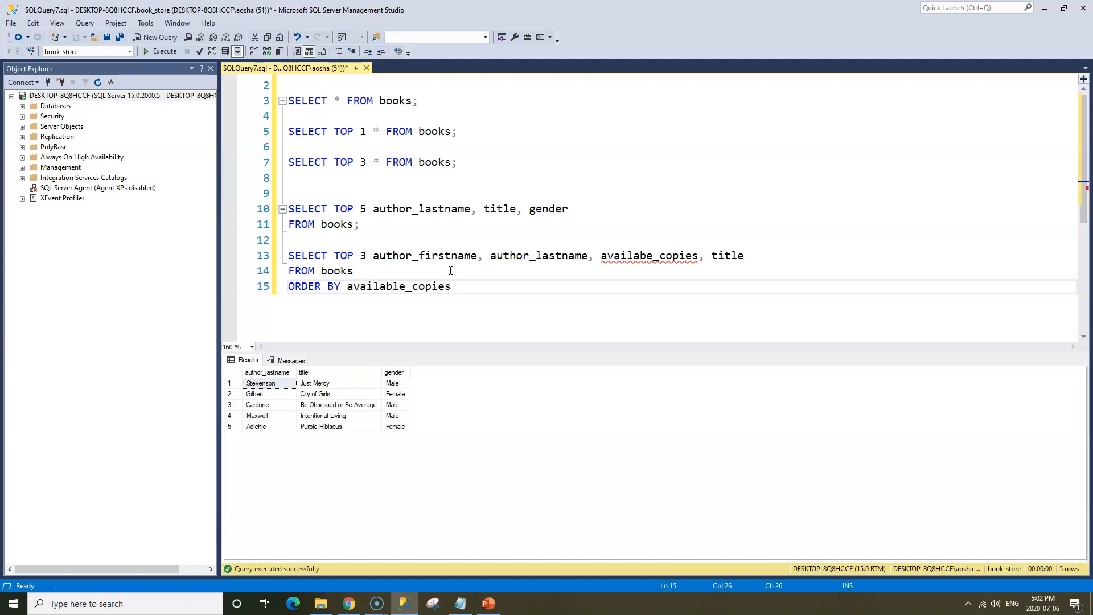
type(";")
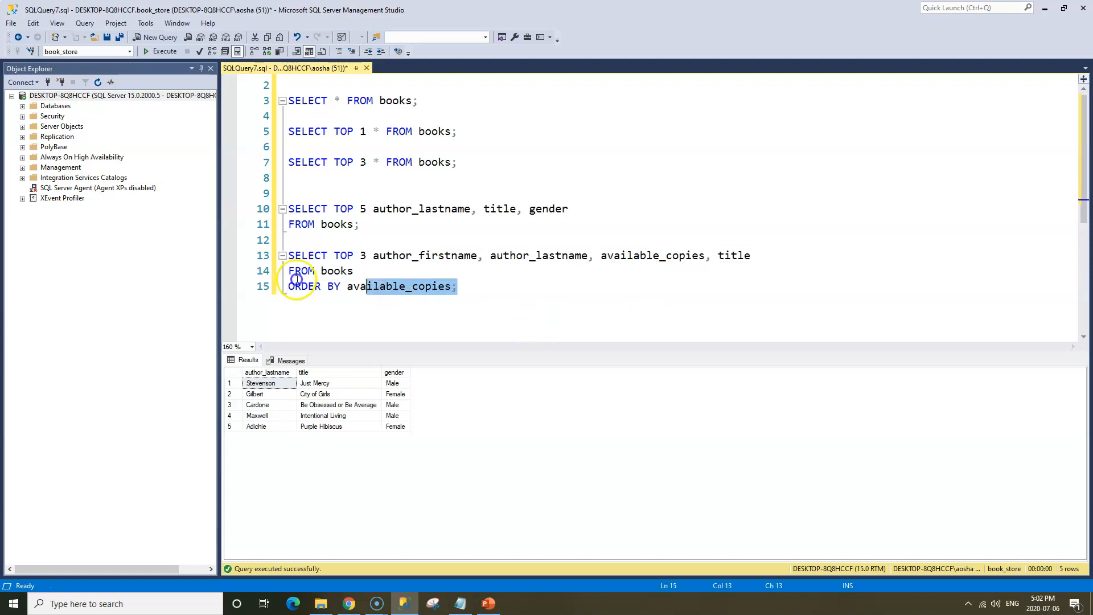
Run the ORDER BY available_copies query, returning McBride (NULL), Johnson and Zafon.
left_click(164, 51)
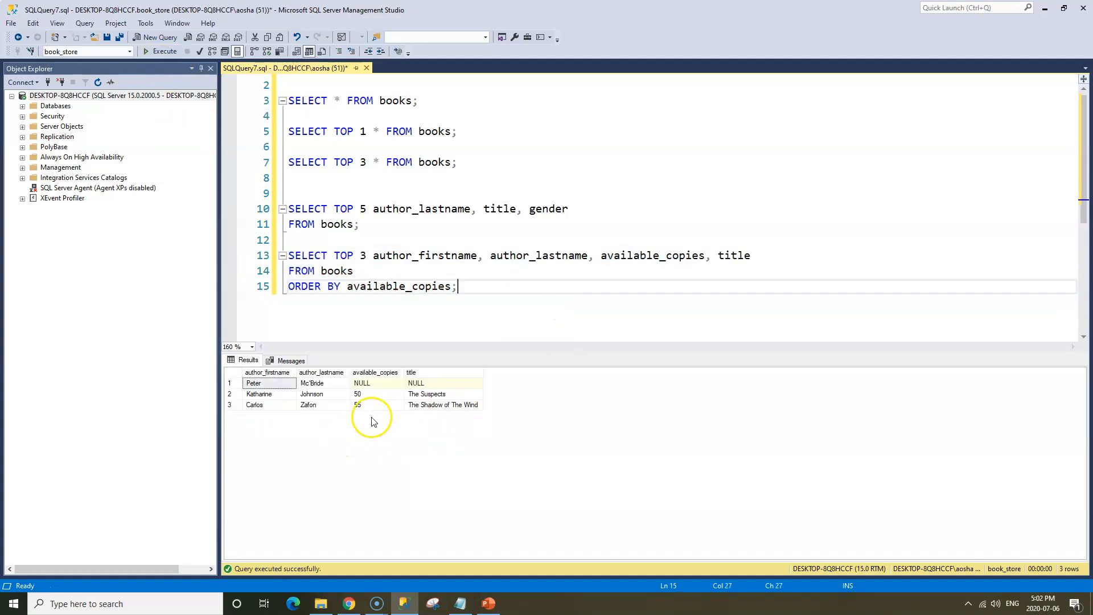
mouse_move(444, 414)
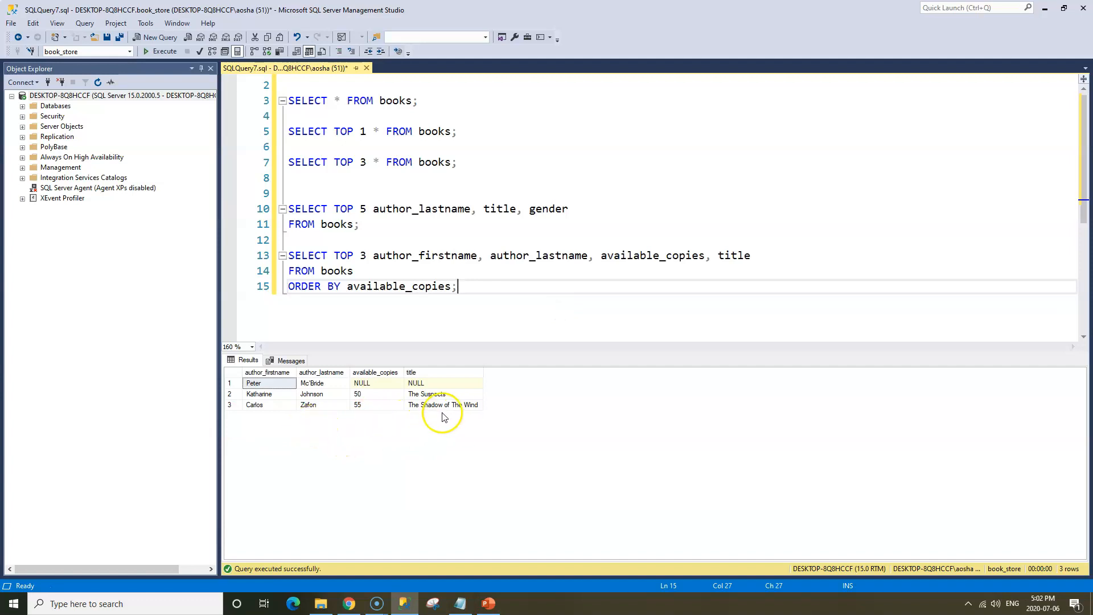
mouse_move(368, 420)
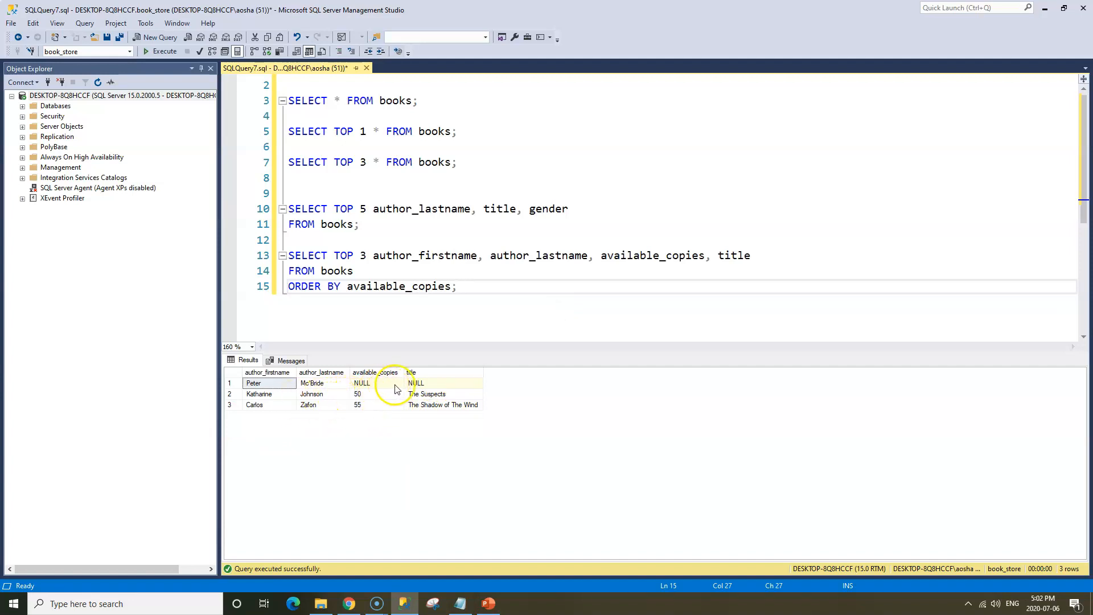
mouse_move(435, 389)
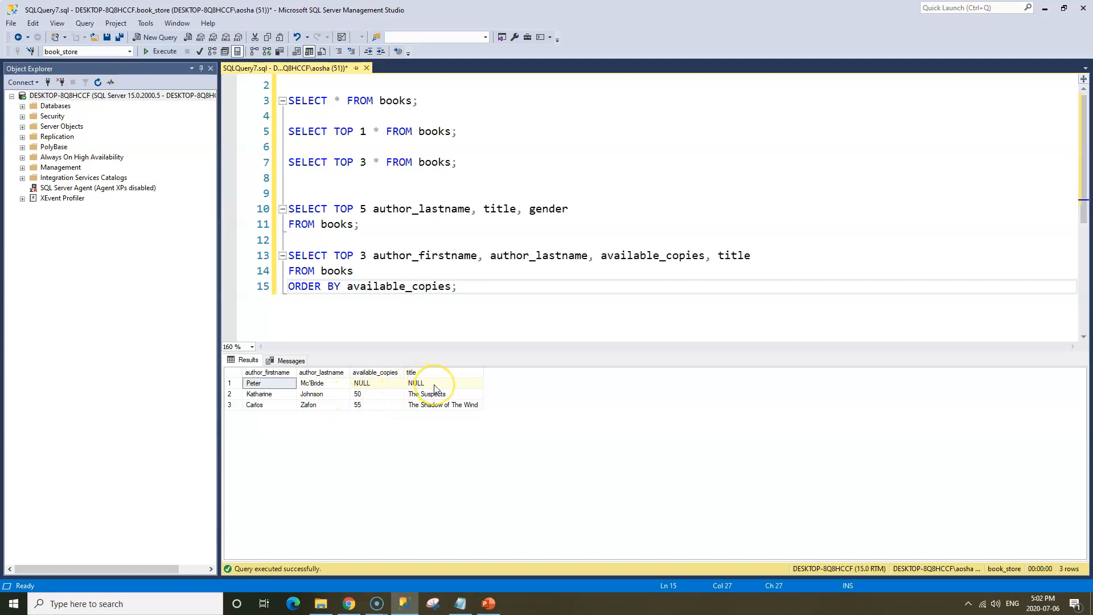
mouse_move(401, 431)
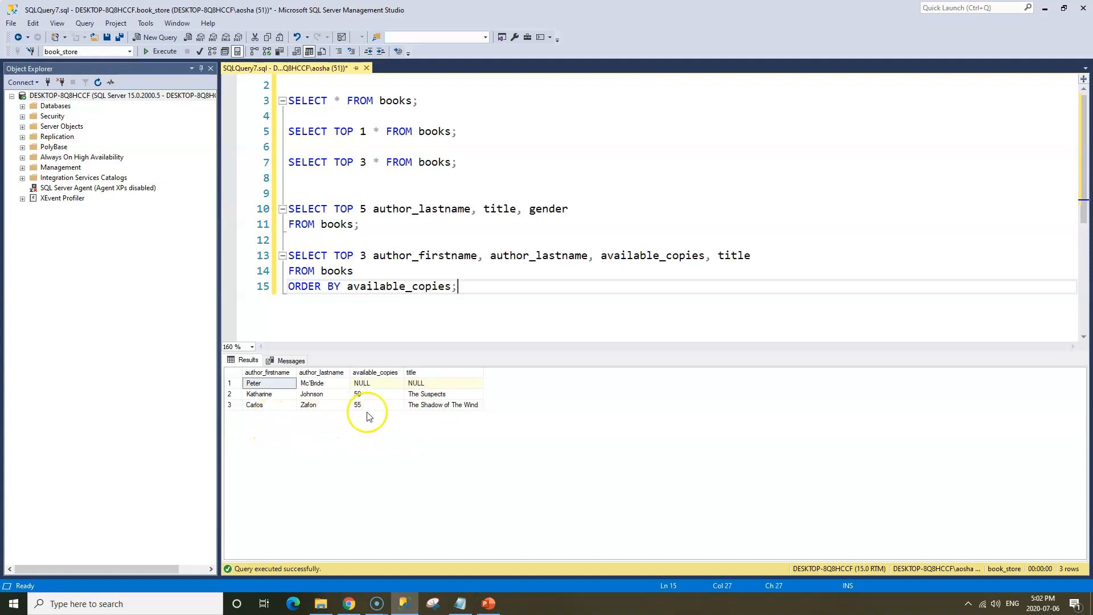
mouse_move(470, 308)
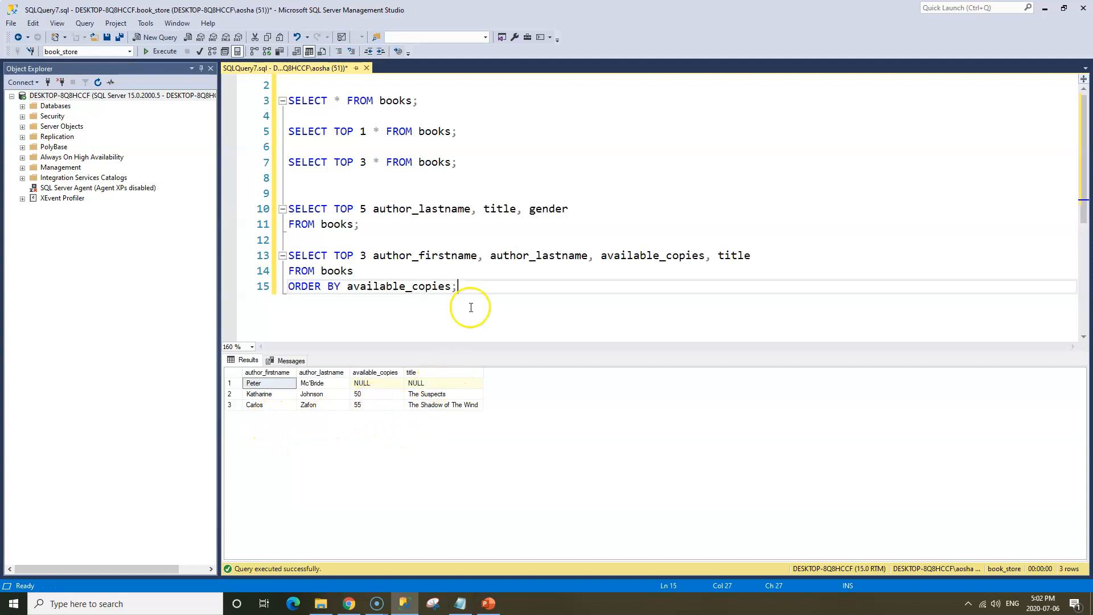
scroll("down", 3)
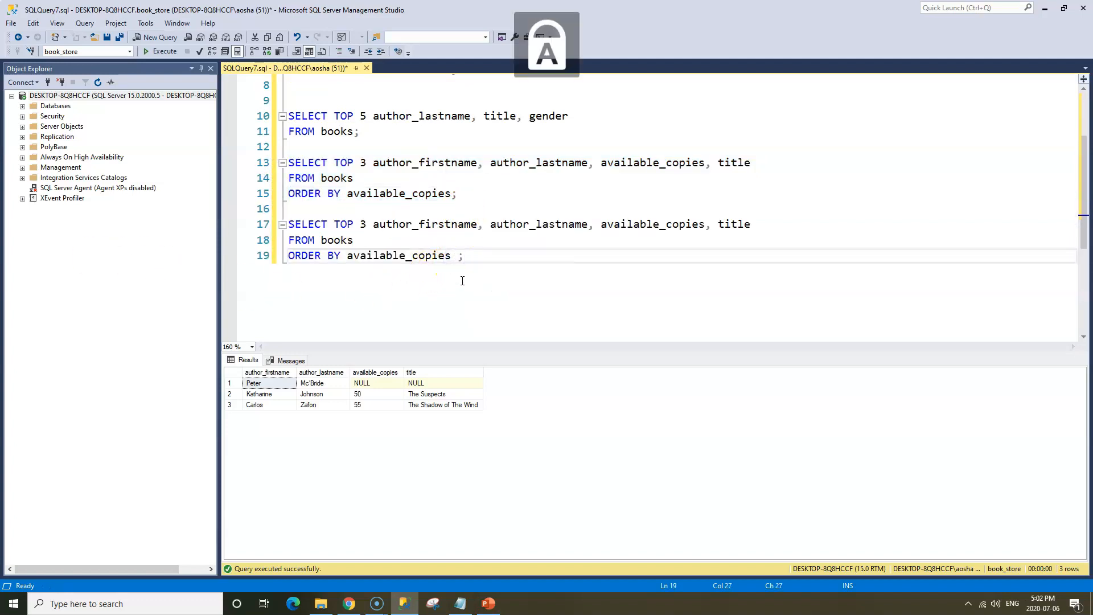
Append DESC to the duplicate query and run it: Warren 430, Achebe 345, Maxwell 320.
type("DESC")
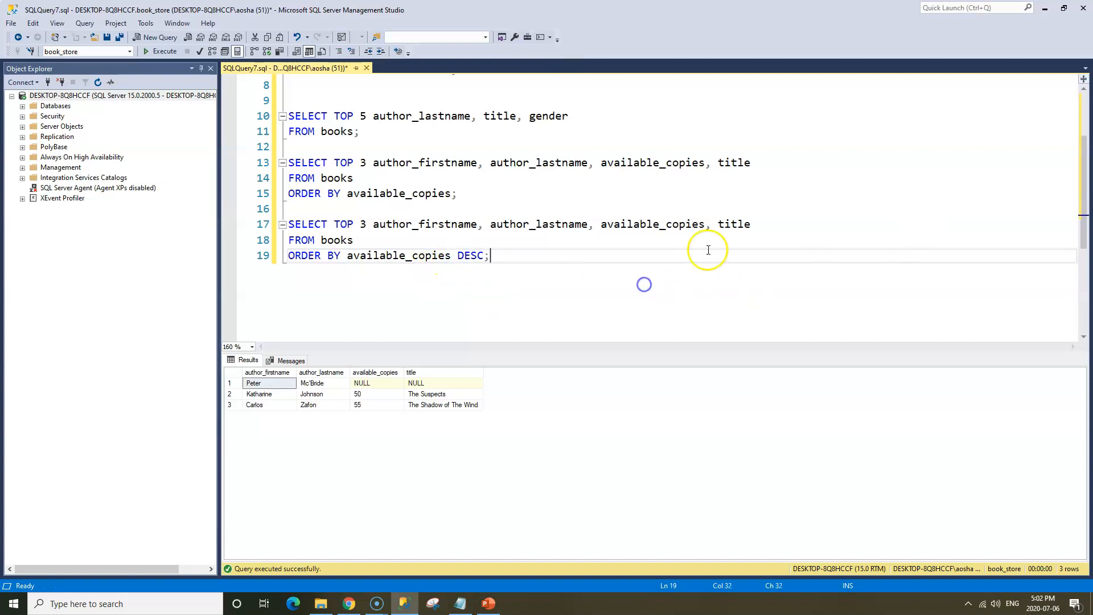
left_click(165, 52)
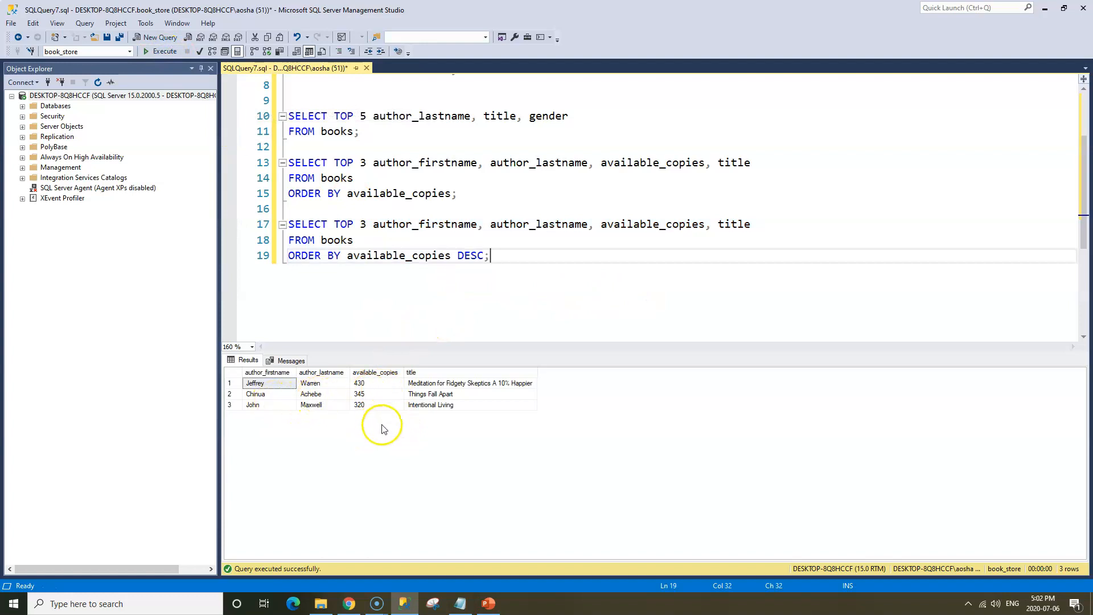
mouse_move(529, 294)
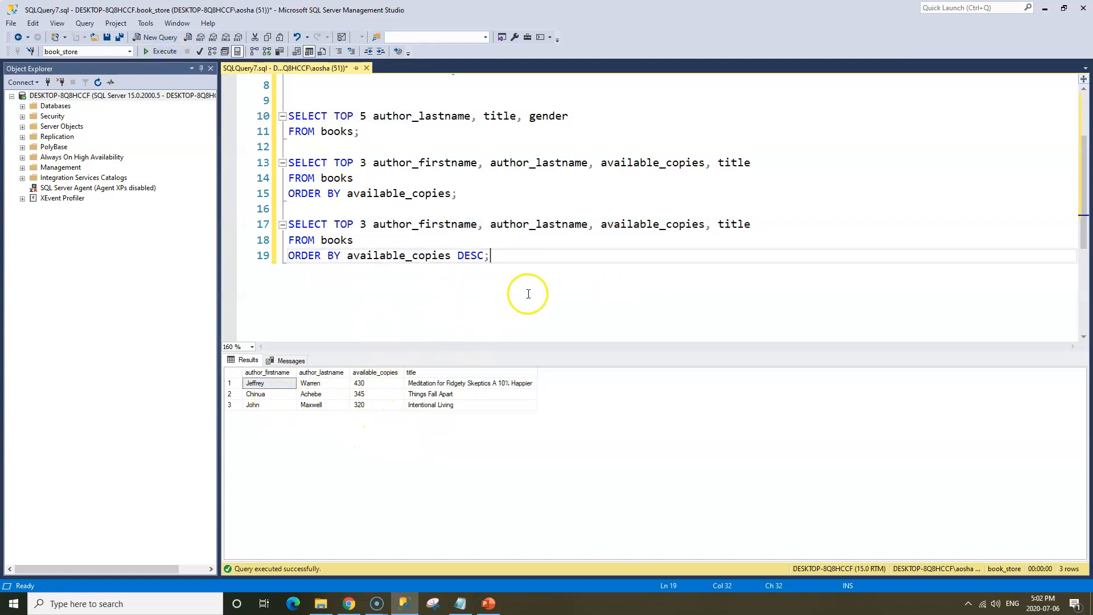
mouse_move(544, 266)
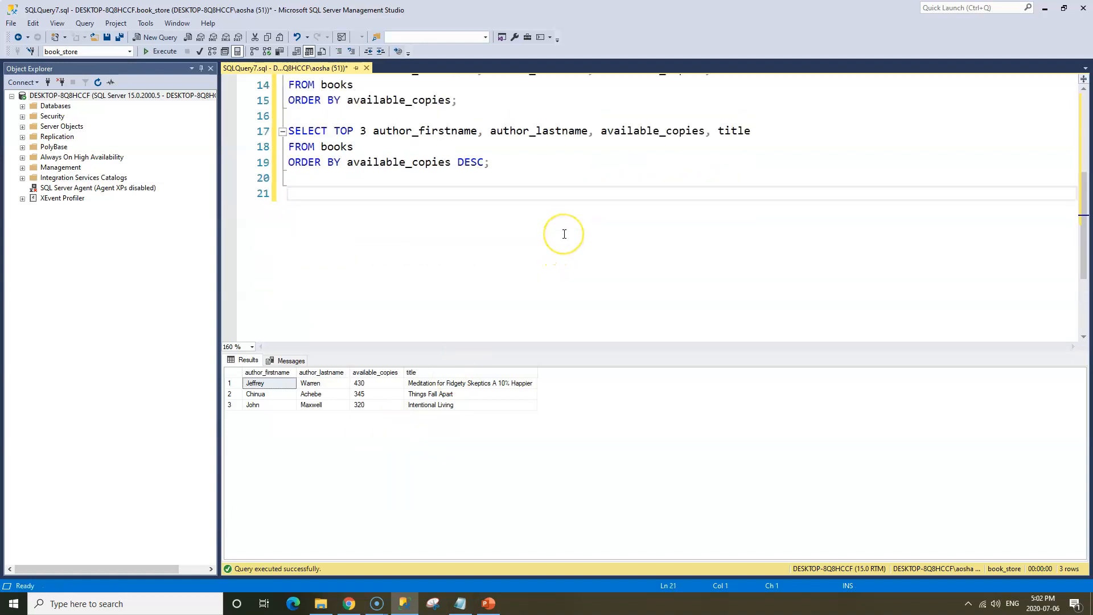
Type SELECT TOP 5 title, reviews FROM books ORDER BY reviews DESC; on a new line.
type("a")
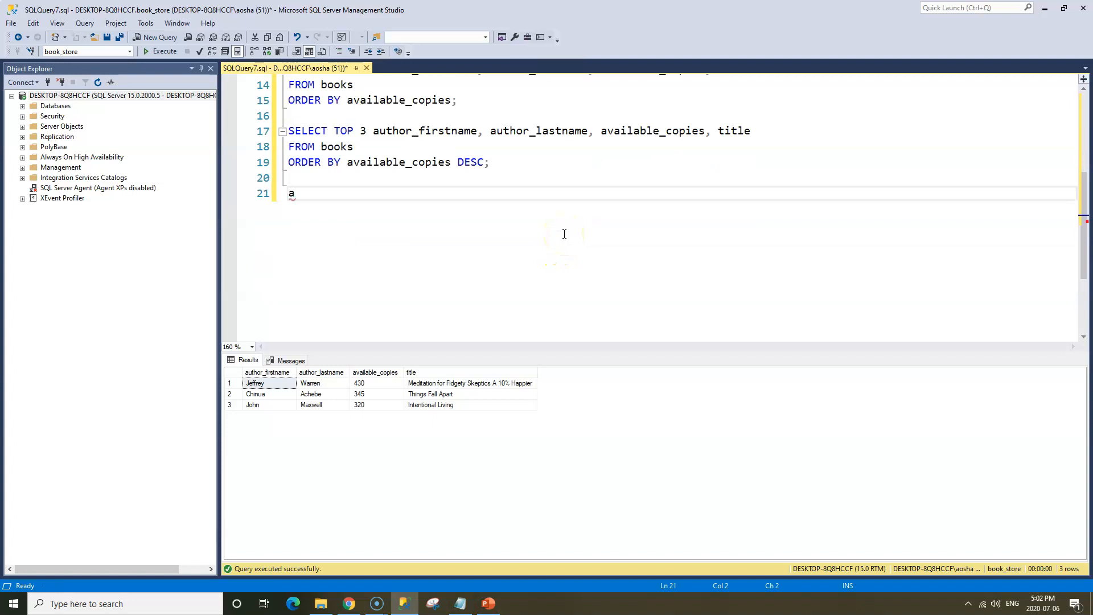
type("SELECT")
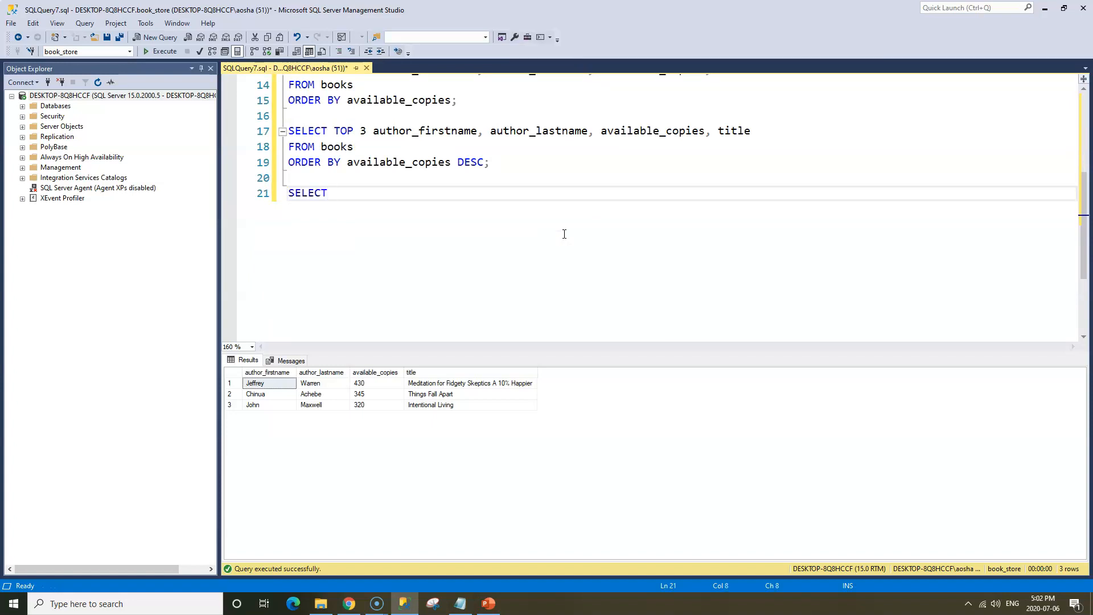
type("TOP")
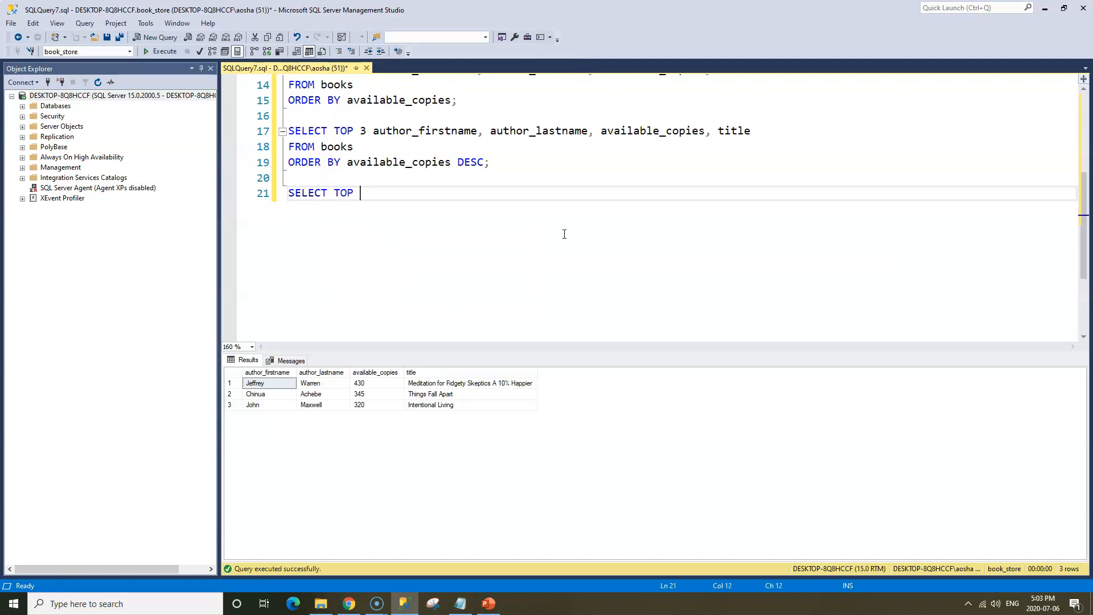
type("5 titl")
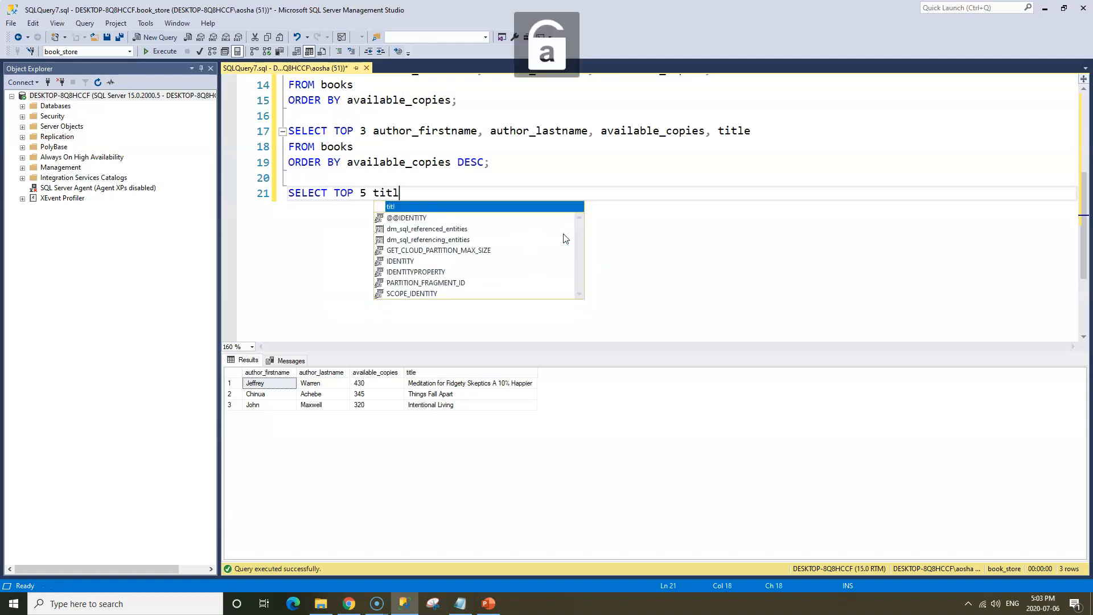
type("e, review")
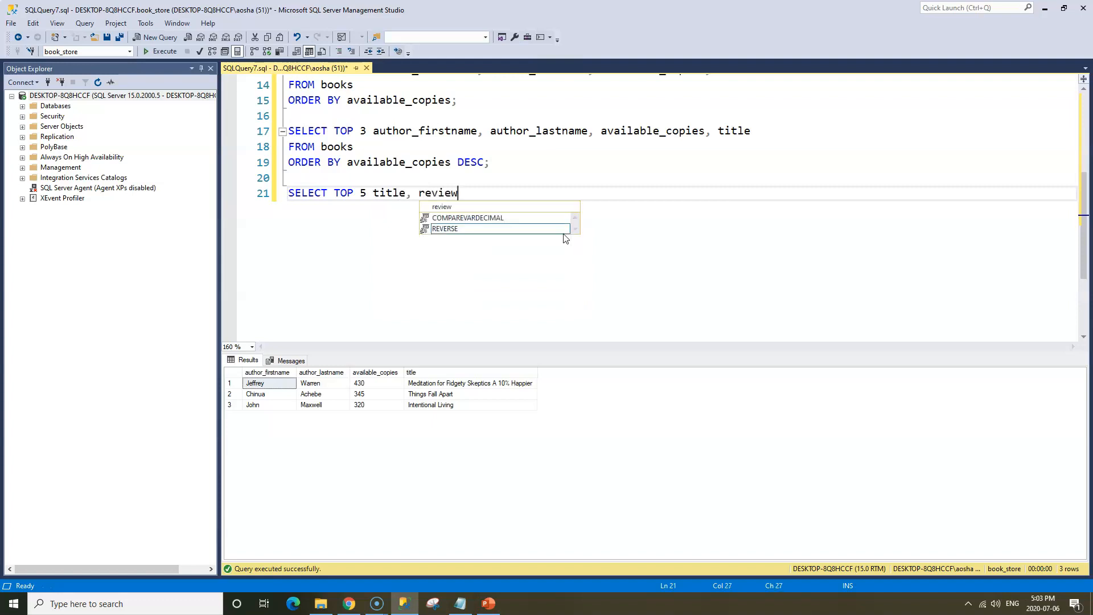
type("s")
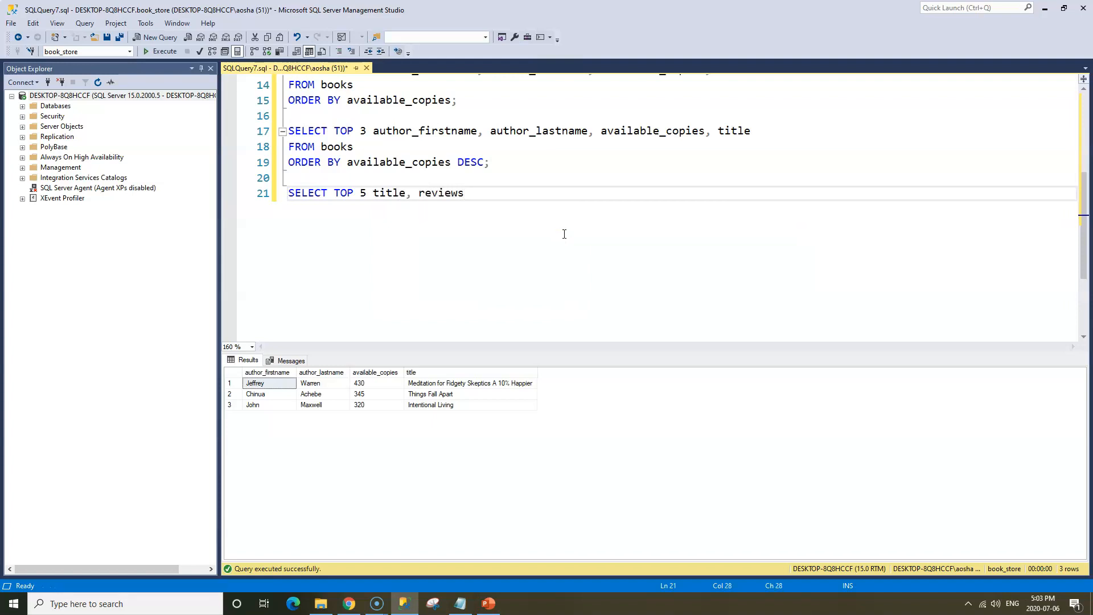
type("FROM")
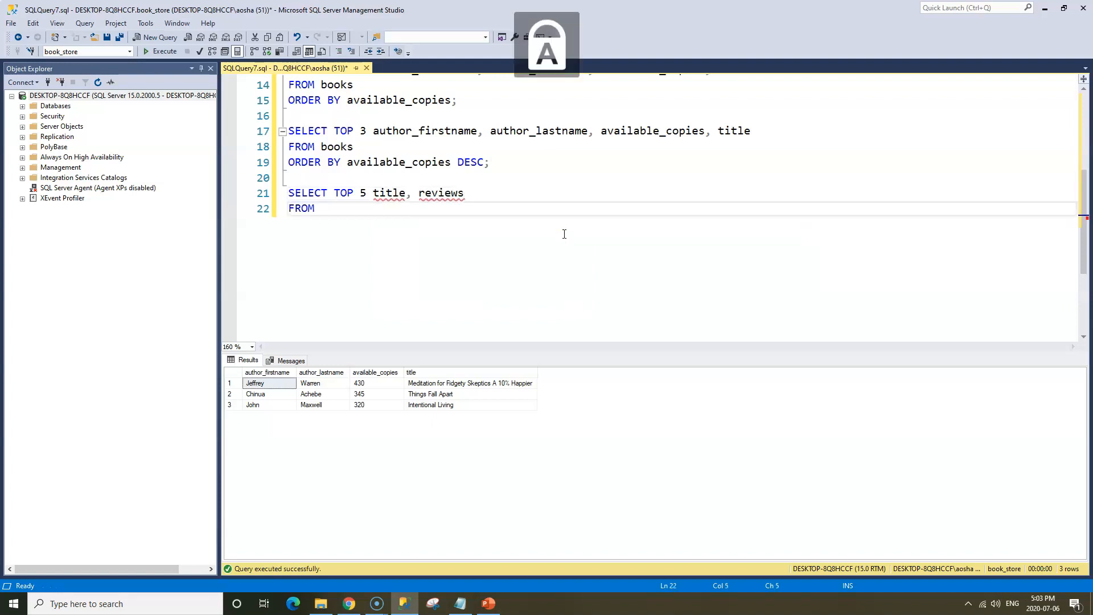
type("books")
type("ORDER BY reviews DESC")
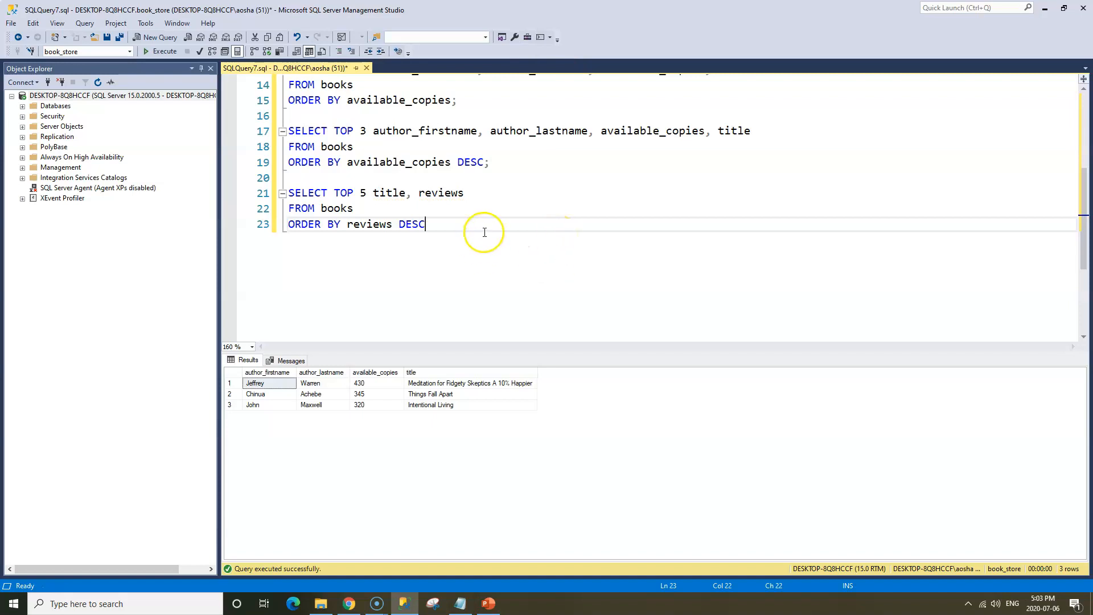
type(";")
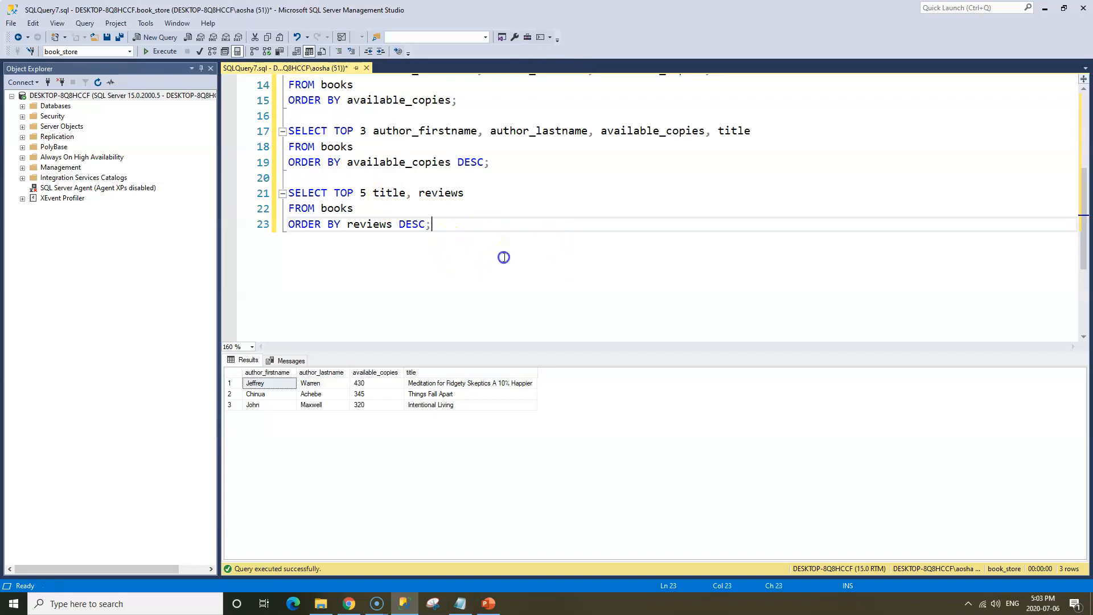
Run the TOP 5 books by reviews query, returning Game of Thrones first with 12450 reviews.
left_click(165, 50)
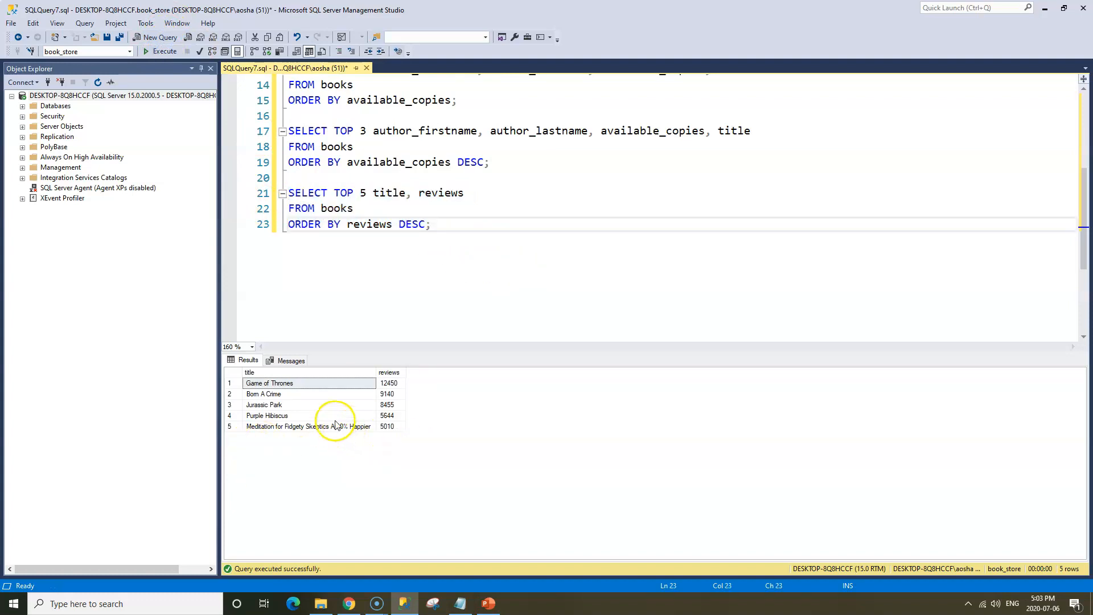
mouse_move(346, 469)
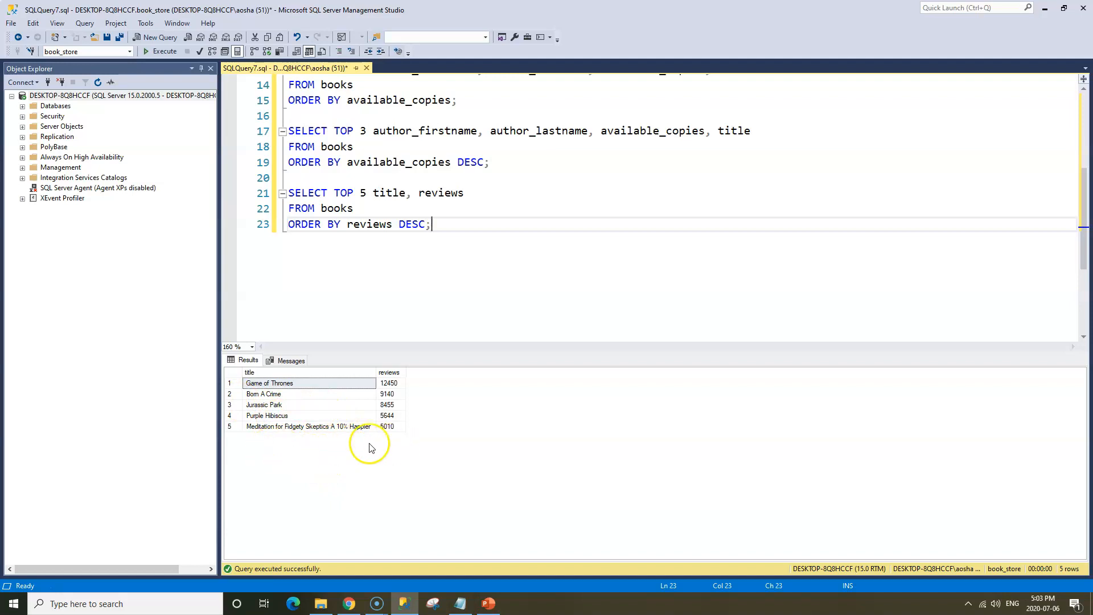
mouse_move(290, 438)
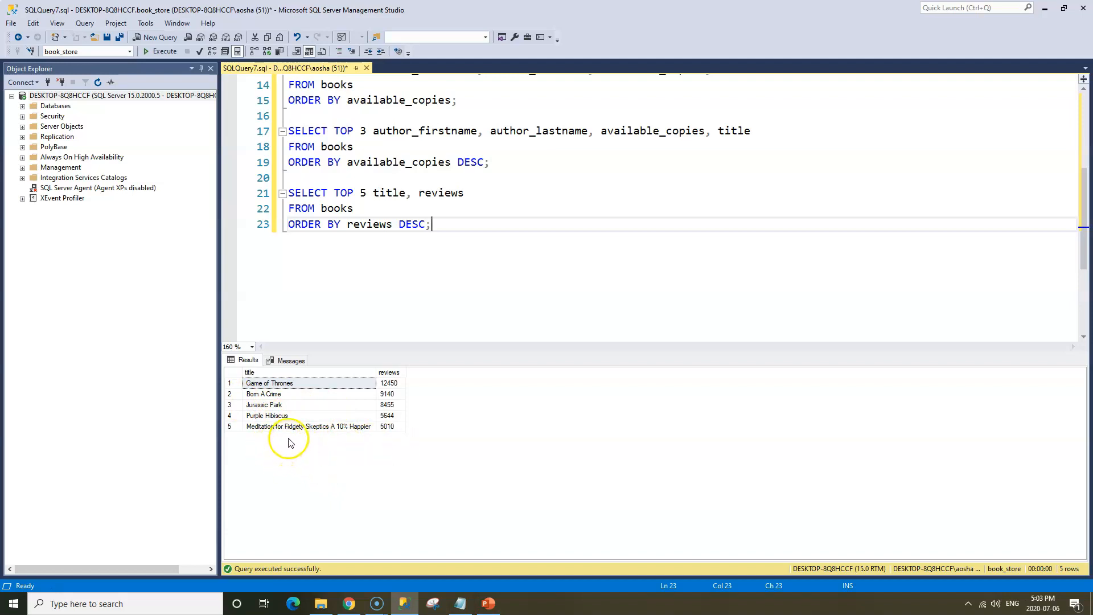